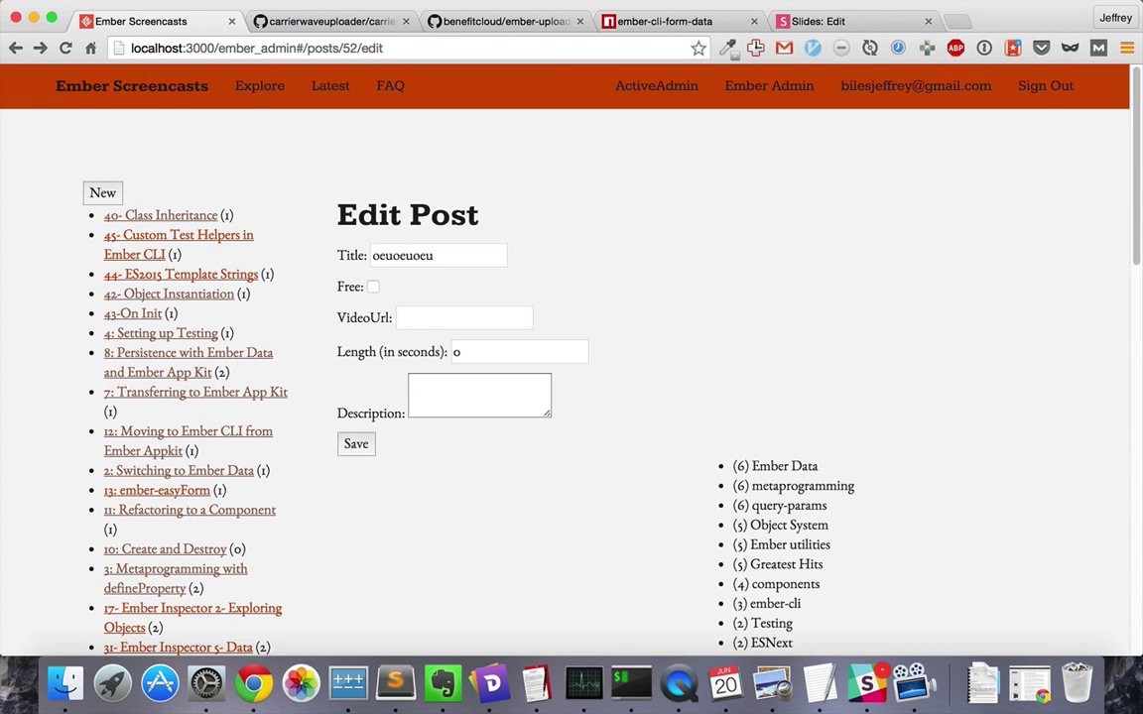
Switch from the Edit Post page to app/admin/post.rb in the editor
{"action": "left_click", "coordinate": [329, 20]}
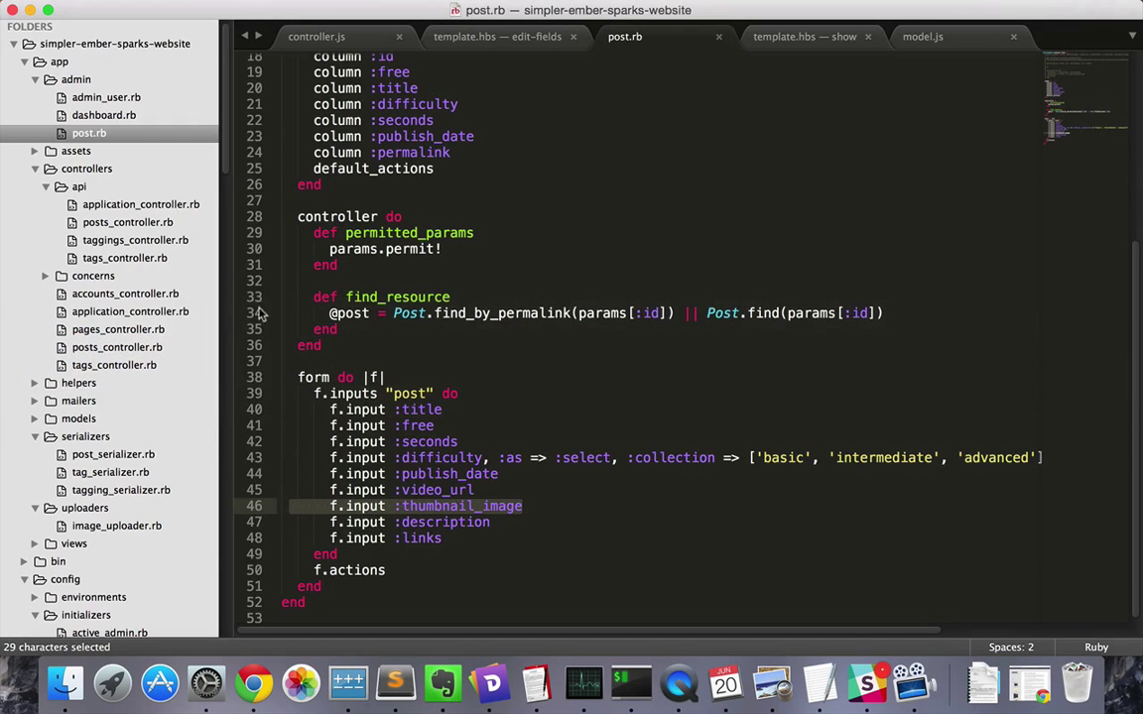
Select the thumbnail_image input line in the admin post form
{"action": "left_click", "coordinate": [524, 506]}
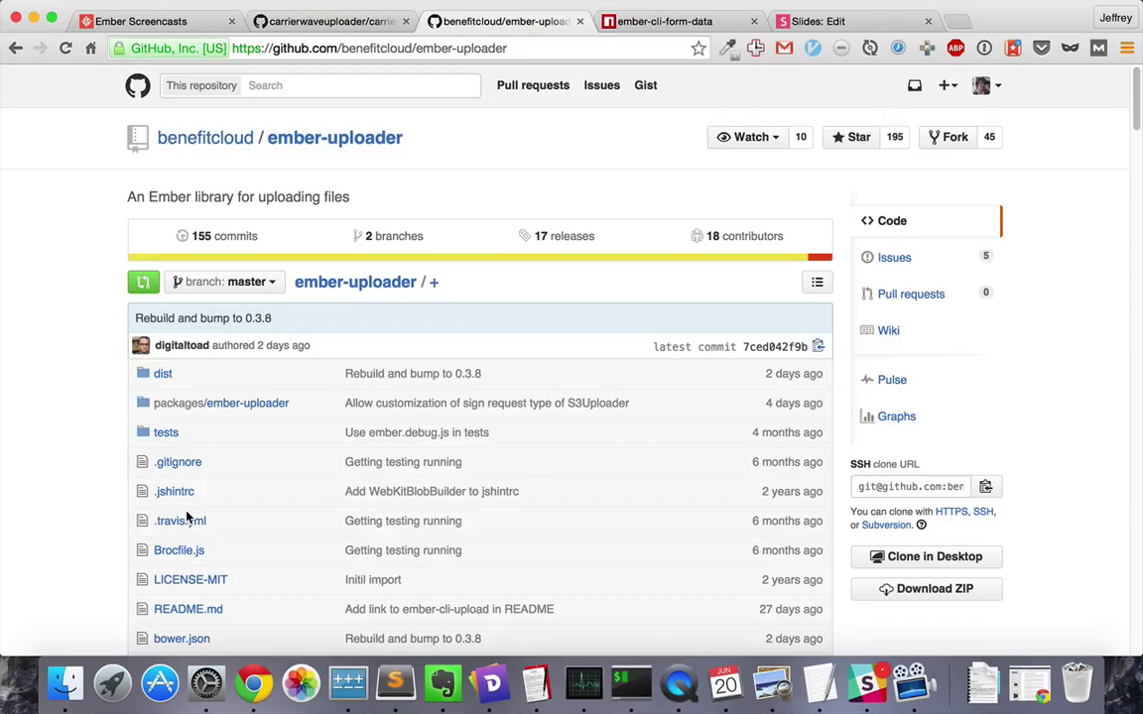
{"action": "mouse_move", "coordinate": [543, 175]}
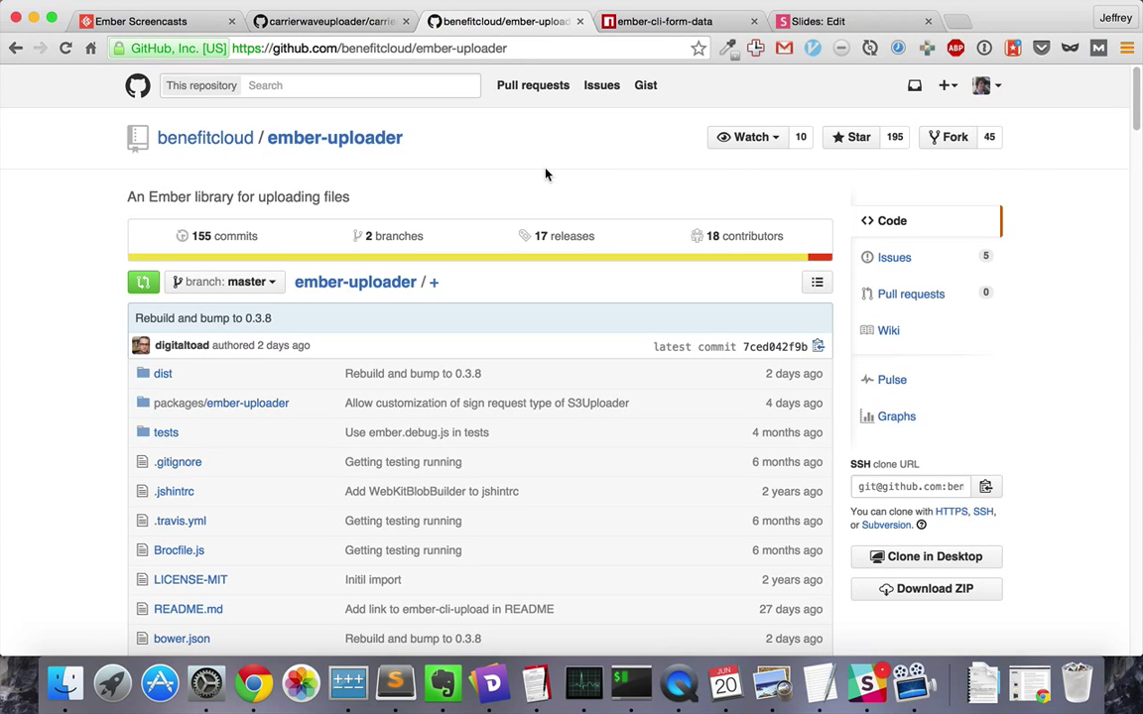
Move from the ember-uploader GitHub repo to the ember-cli-form-data npm page
{"action": "left_click", "coordinate": [679, 20]}
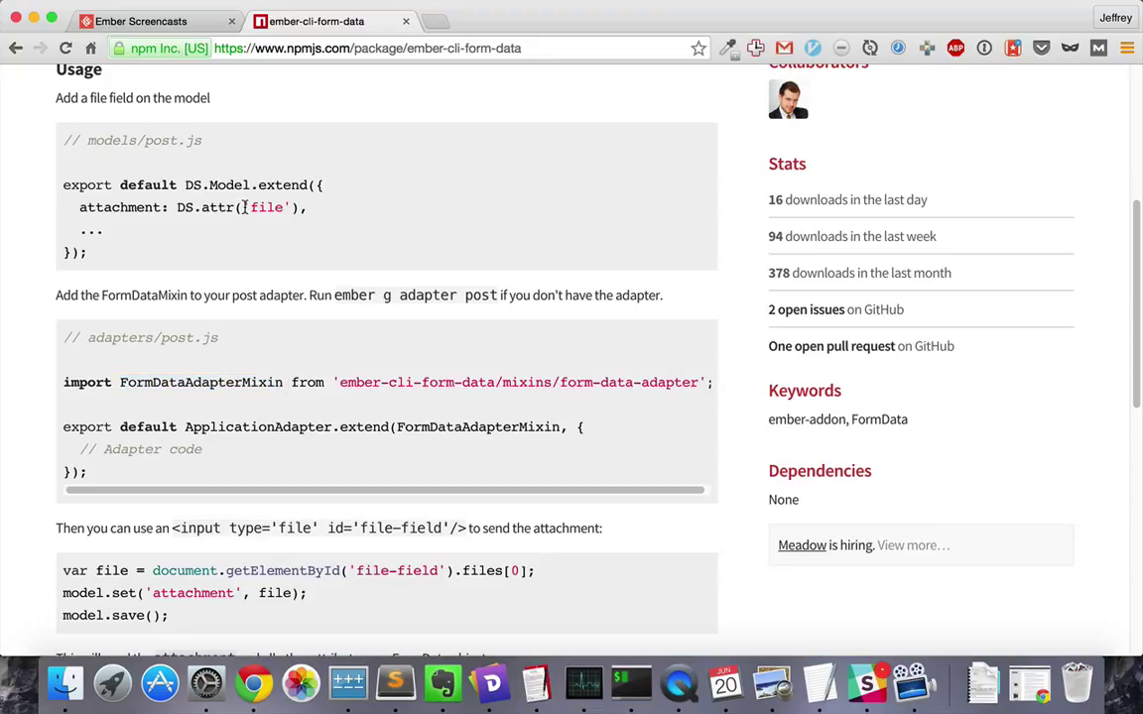
Copy the FormDataAdapterMixin import from the npm docs and generate a post adapter with --pod
{"action": "double_click", "coordinate": [266, 209]}
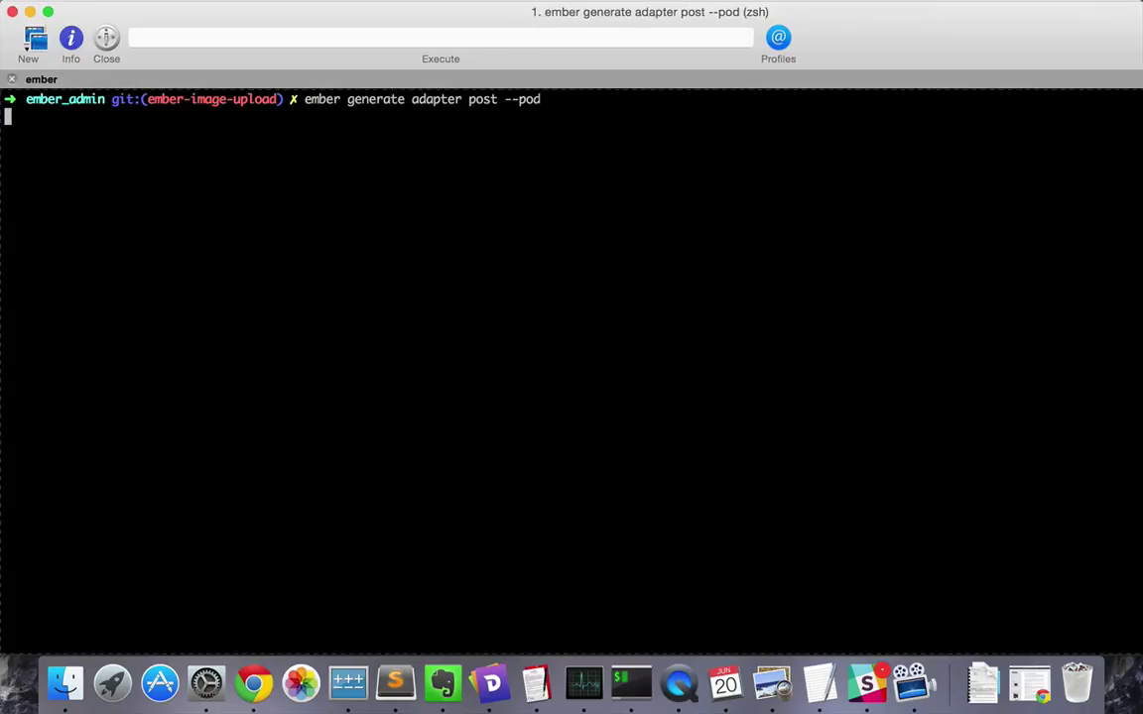
{"action": "key", "text": "Return"}
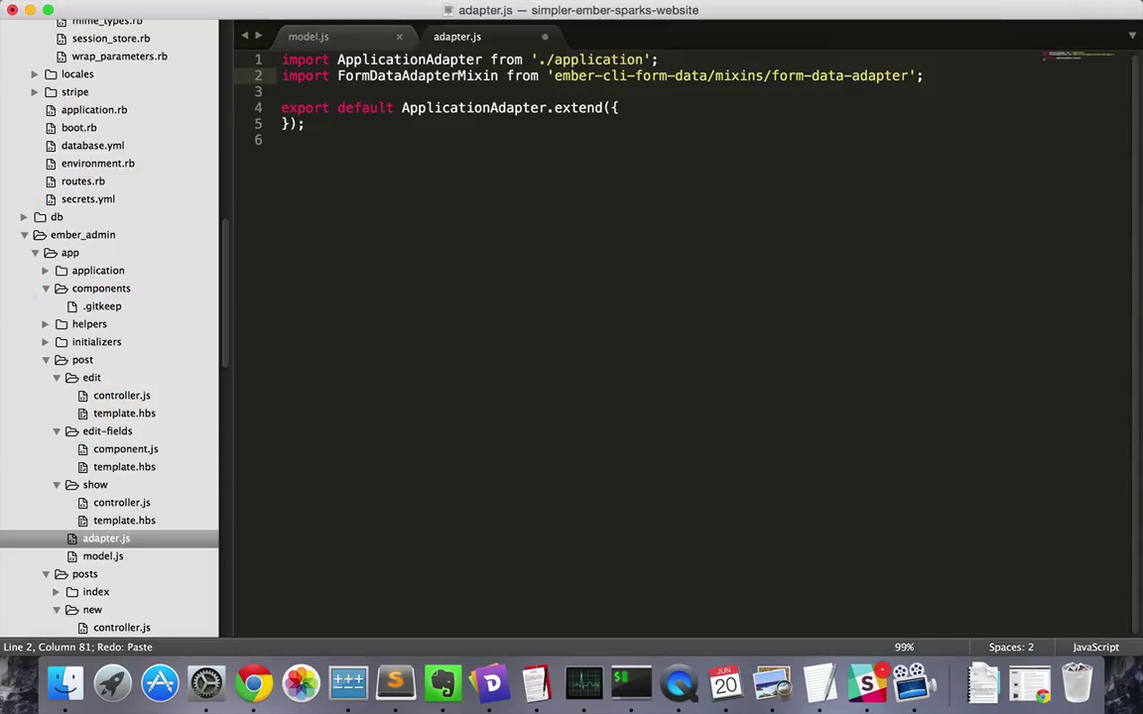
Mix FormDataAdapterMixin into the post adapter and add thumbnailImage: DS.attr('file') to the post model
{"action": "type", "text": "FormDataAdapterMixin,"}
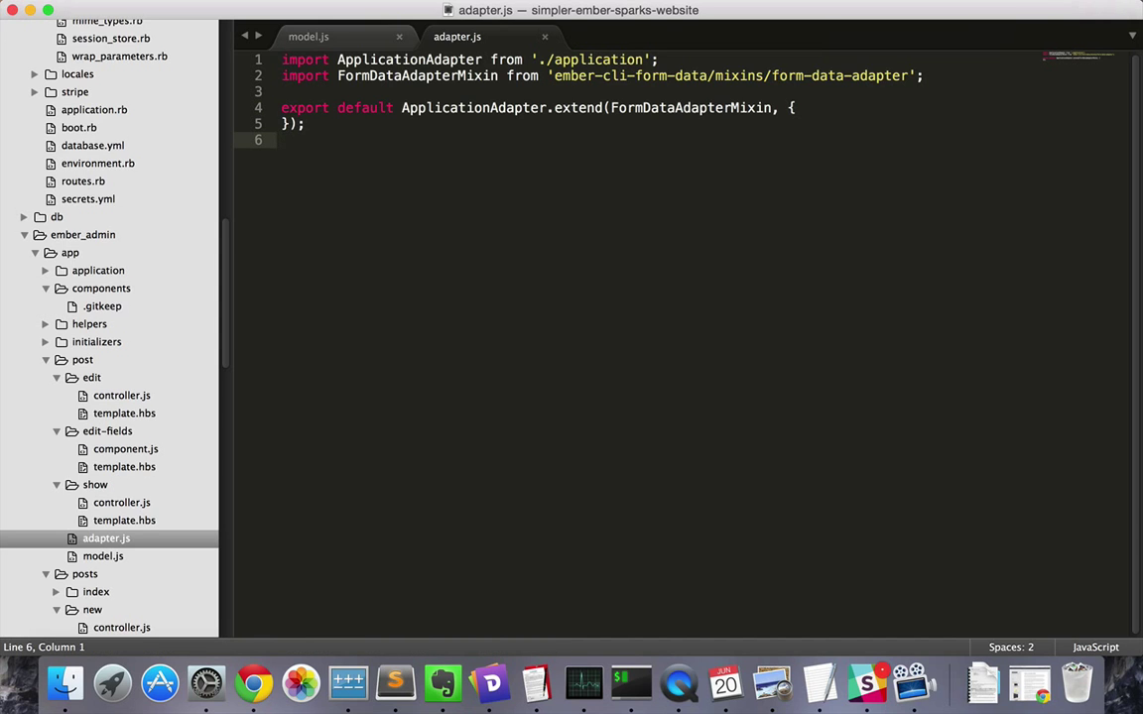
{"action": "left_click", "coordinate": [309, 36]}
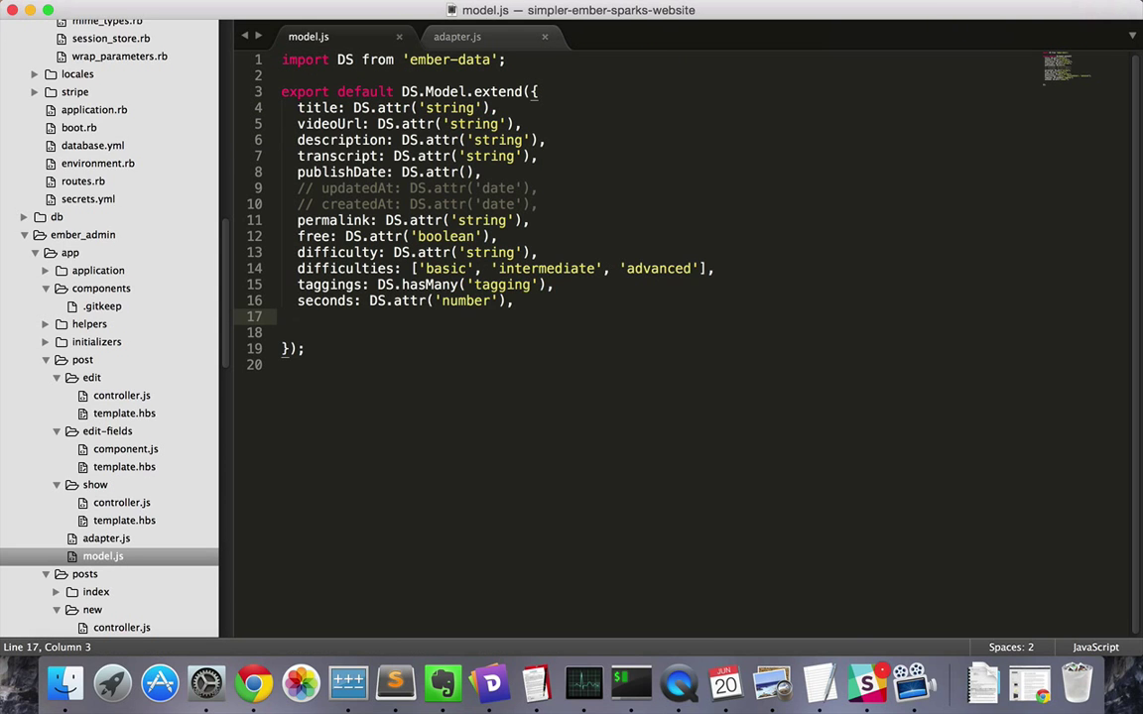
{"action": "type", "text": "thumbnailImage:"}
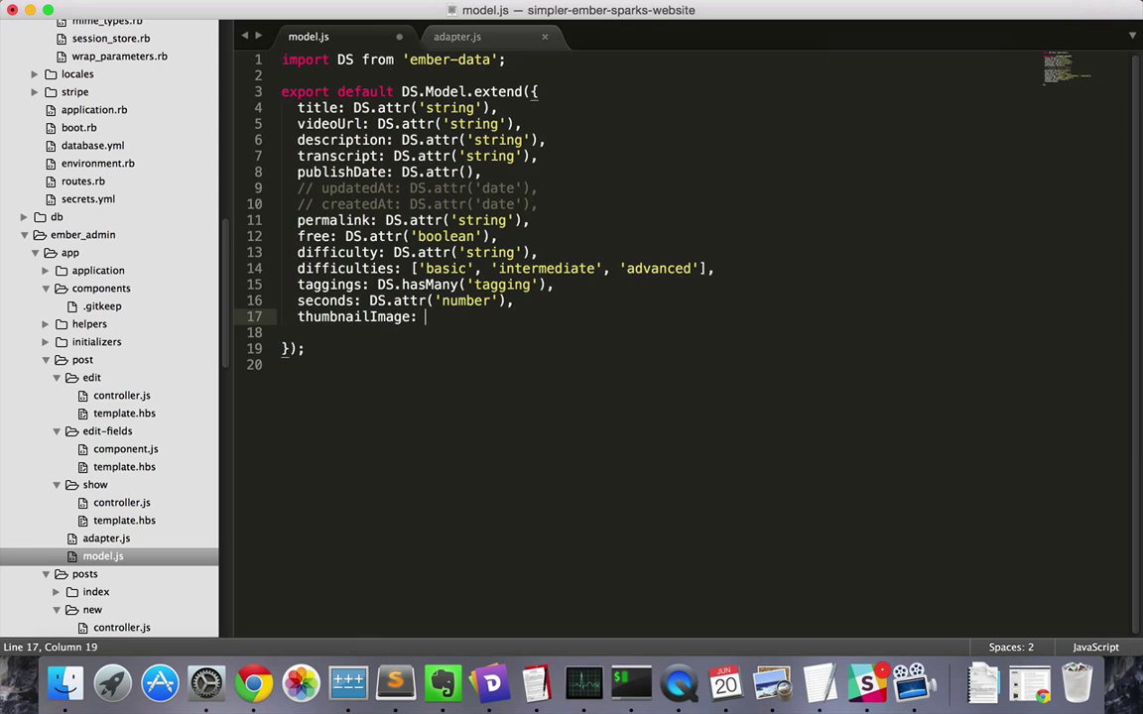
{"action": "type", "text": "DS.attr('file')"}
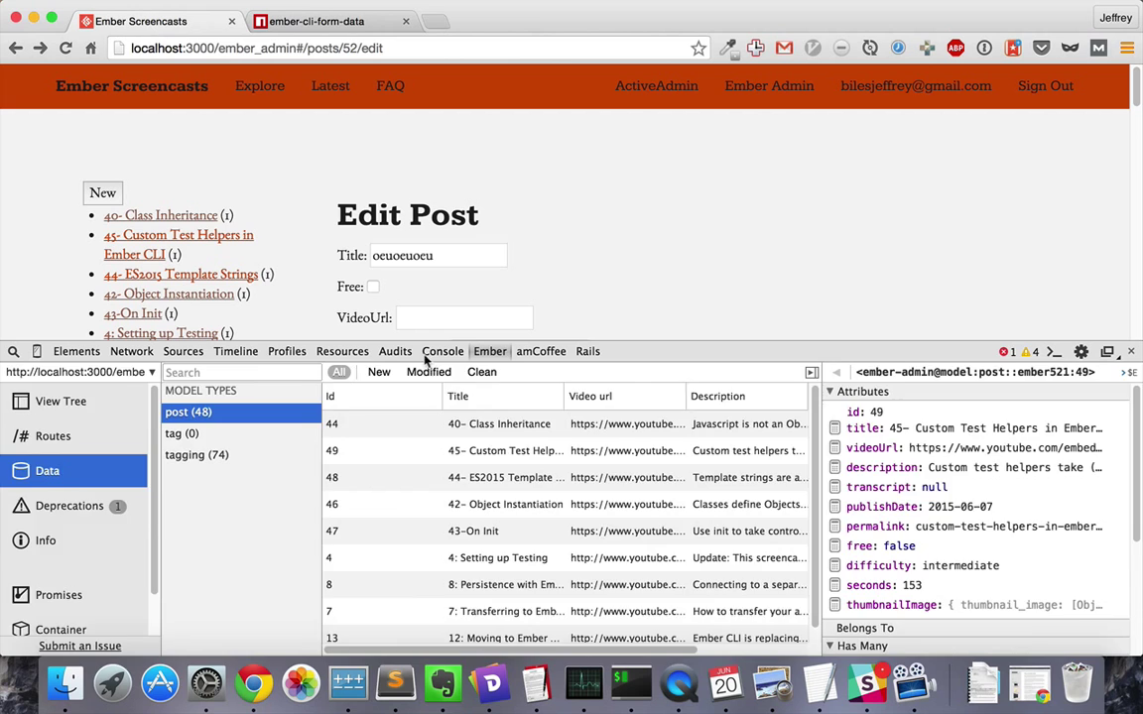
Inspect post 49 in Ember Inspector to confirm its thumbnailImage attribute
{"action": "left_click", "coordinate": [443, 351]}
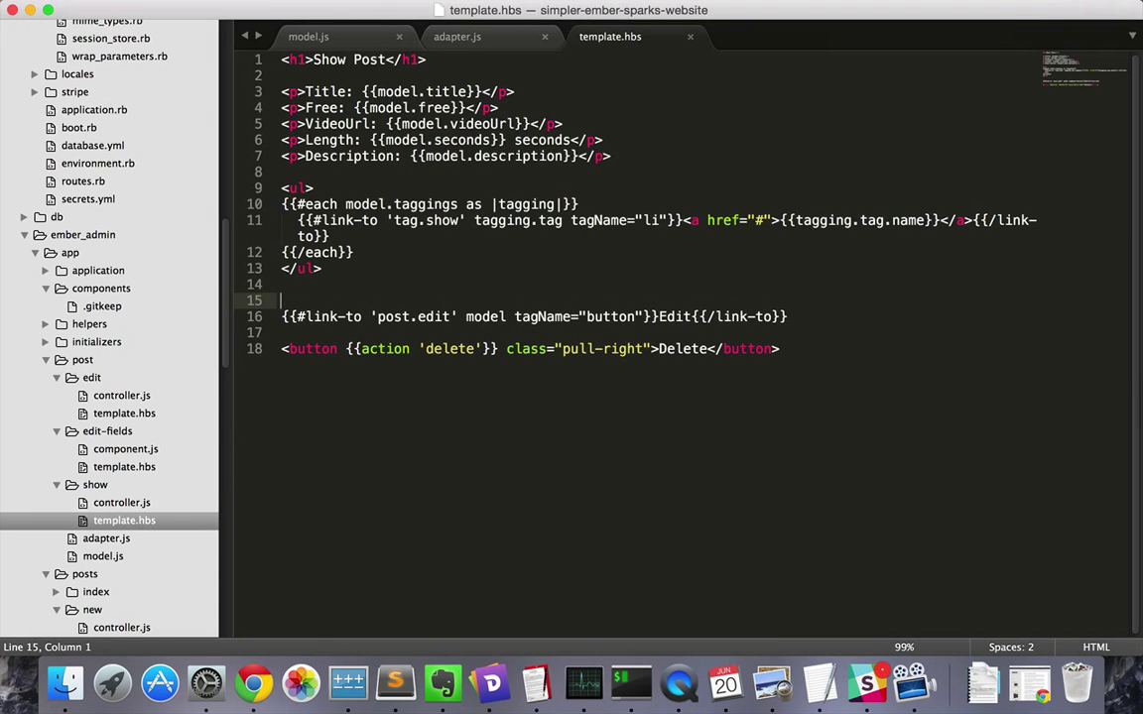
Add an img with src {{model.thumbnailImage.thumbnail_image.url}} and class small-image to the show template
{"action": "type", "text": "<img src= />"}
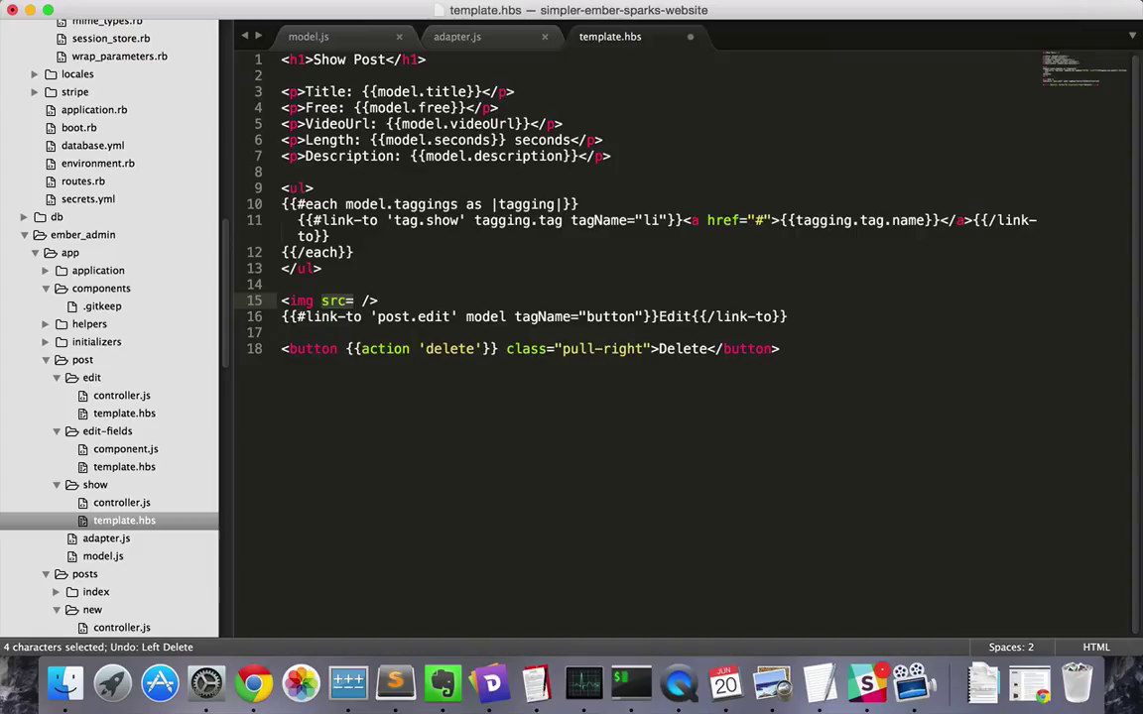
{"action": "type", "text": "{{model.thumbnailImage.thumbnail_image.url}}\""}
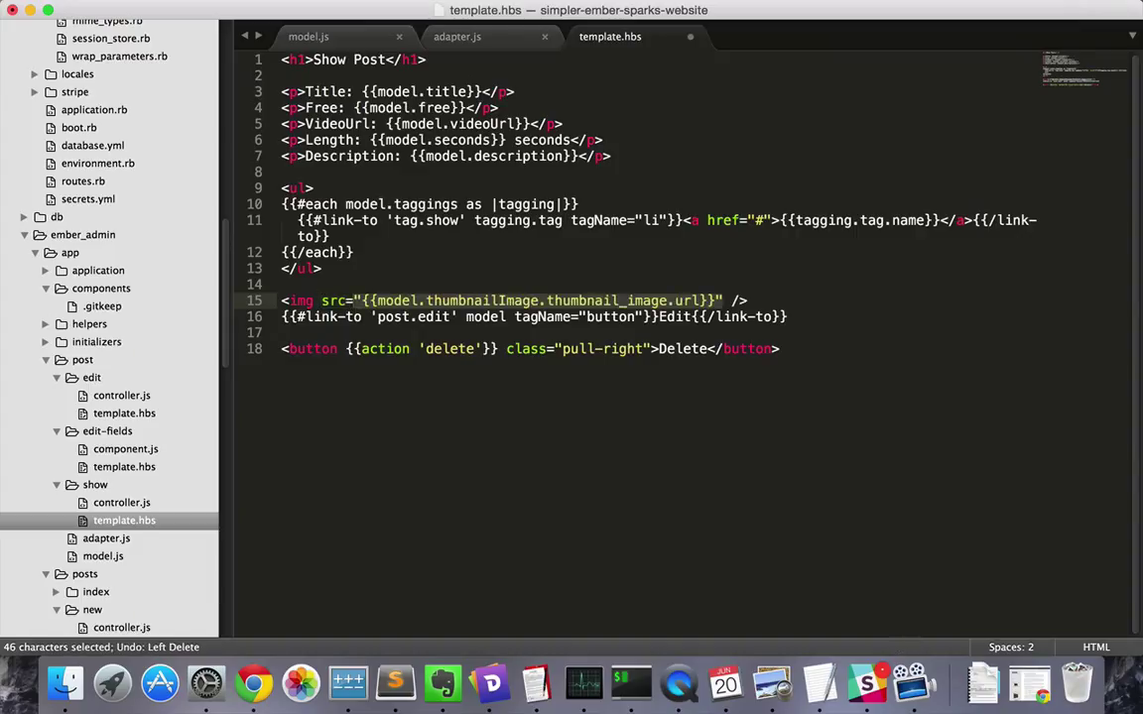
{"action": "type", "text": "class=\"small-image\""}
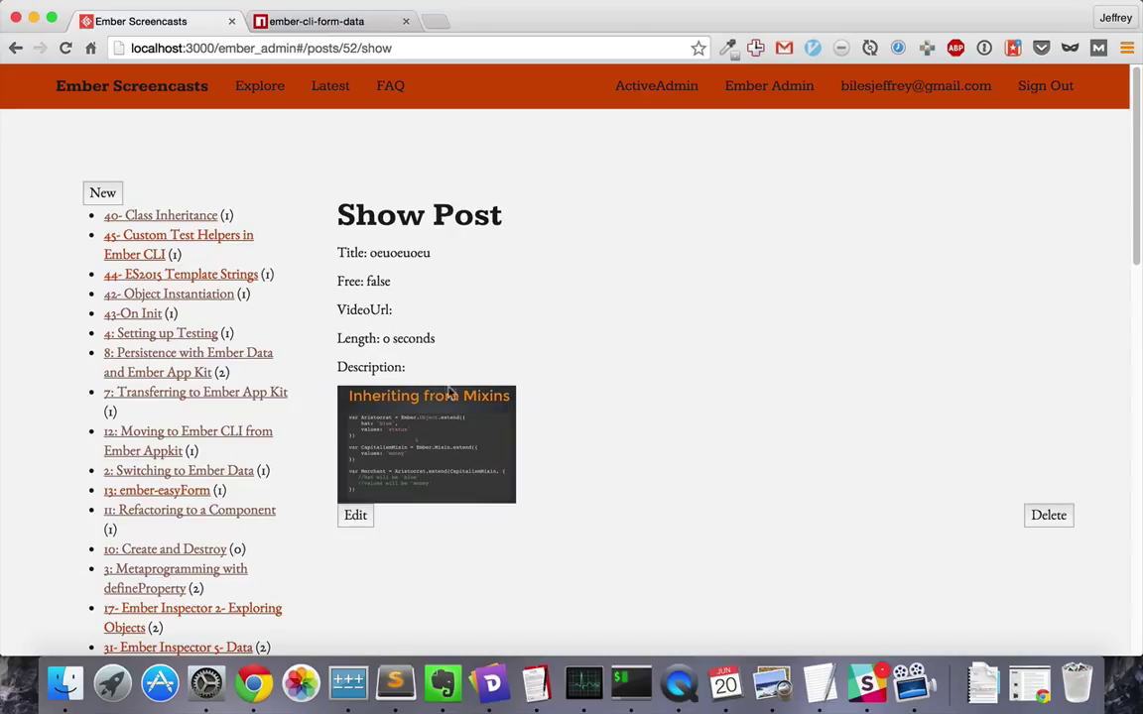
{"action": "mouse_move", "coordinate": [456, 395]}
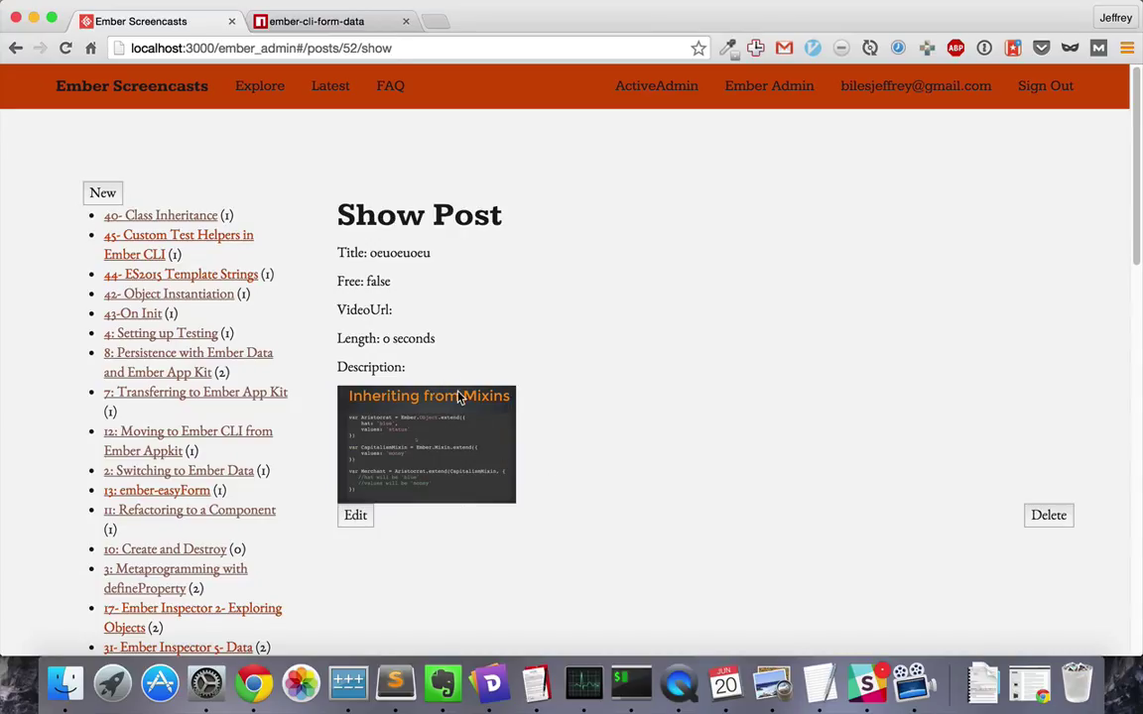
Open the Edit Post form from the post's Show page after seeing the thumbnail
{"action": "left_click", "coordinate": [355, 516]}
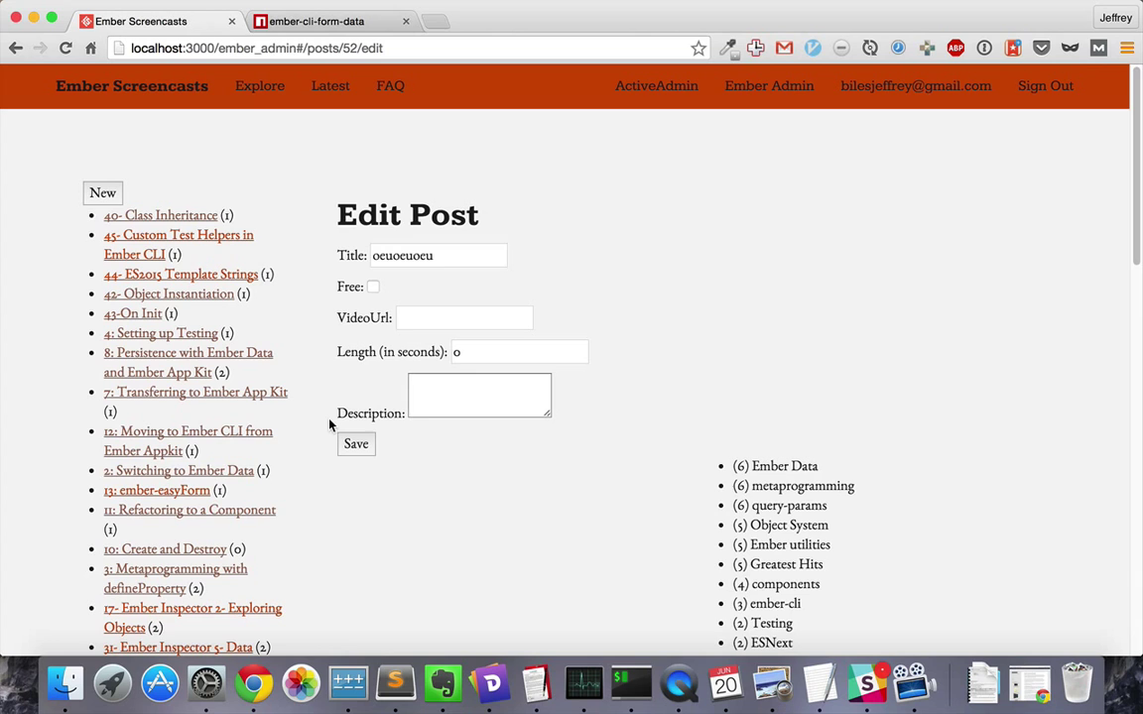
{"action": "mouse_move", "coordinate": [611, 500]}
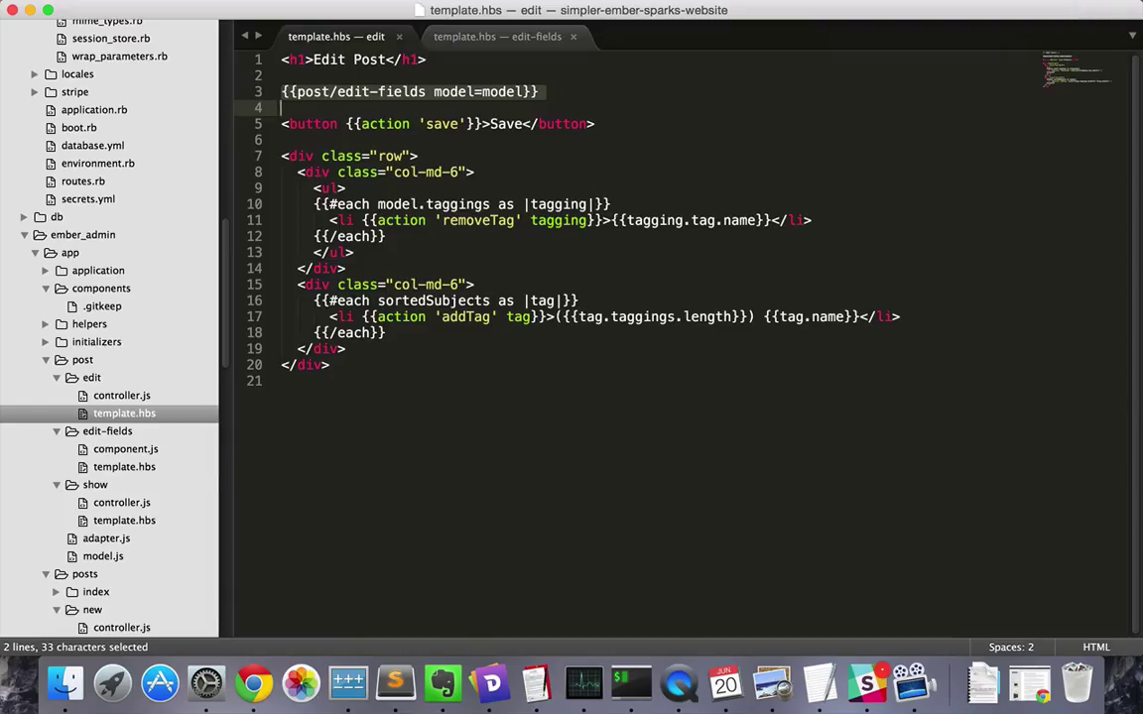
Add a file-field input to edit-fields and set model.thumbnailImage from its files[0] in the save action
{"action": "left_click", "coordinate": [496, 35]}
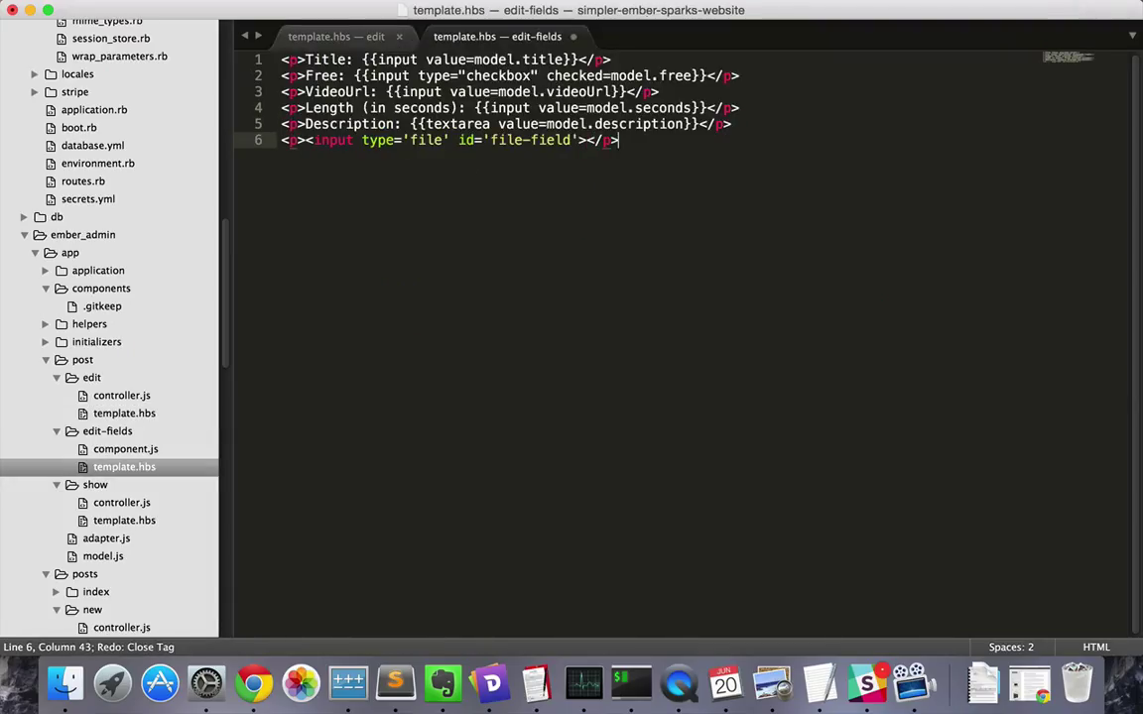
{"action": "left_click", "coordinate": [121, 395]}
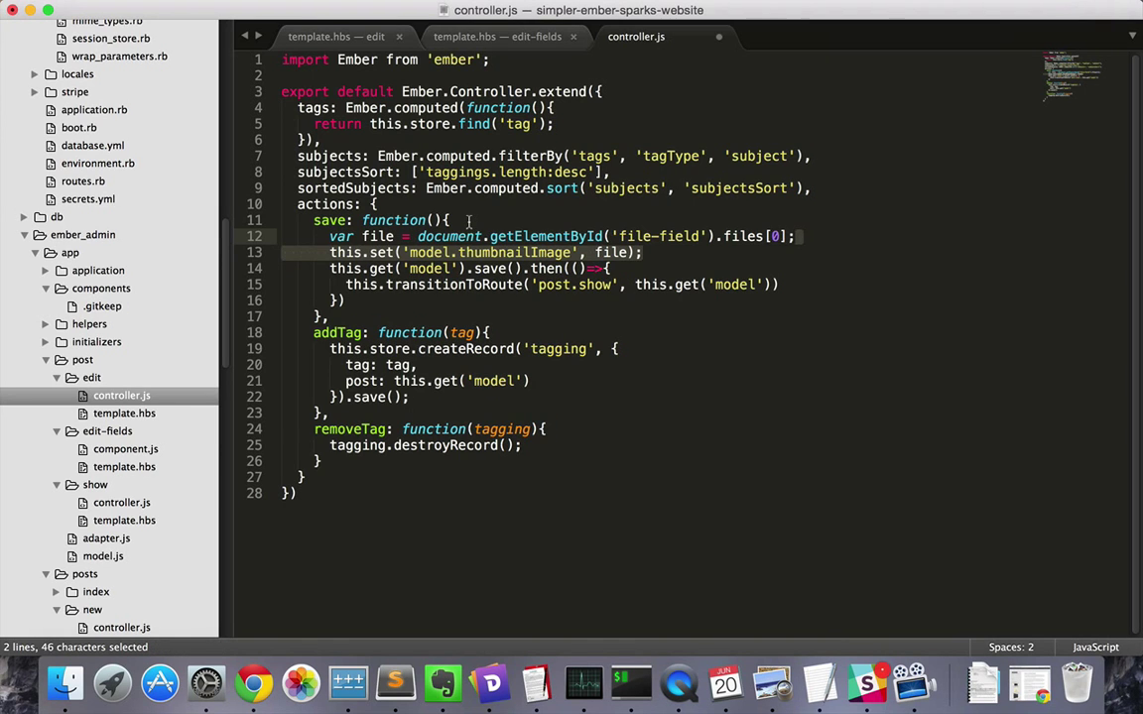
{"action": "left_click", "coordinate": [254, 683]}
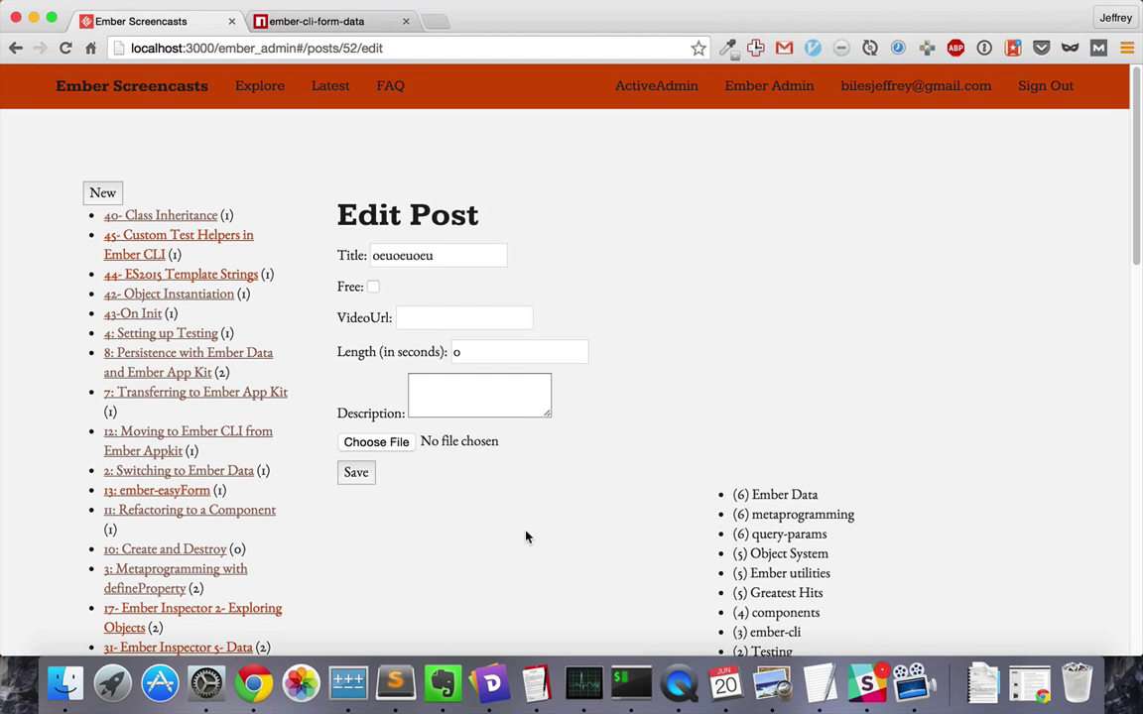
Choose the red logo screenshot PNG as the thumbnail and save the edited post
{"action": "left_click", "coordinate": [375, 441]}
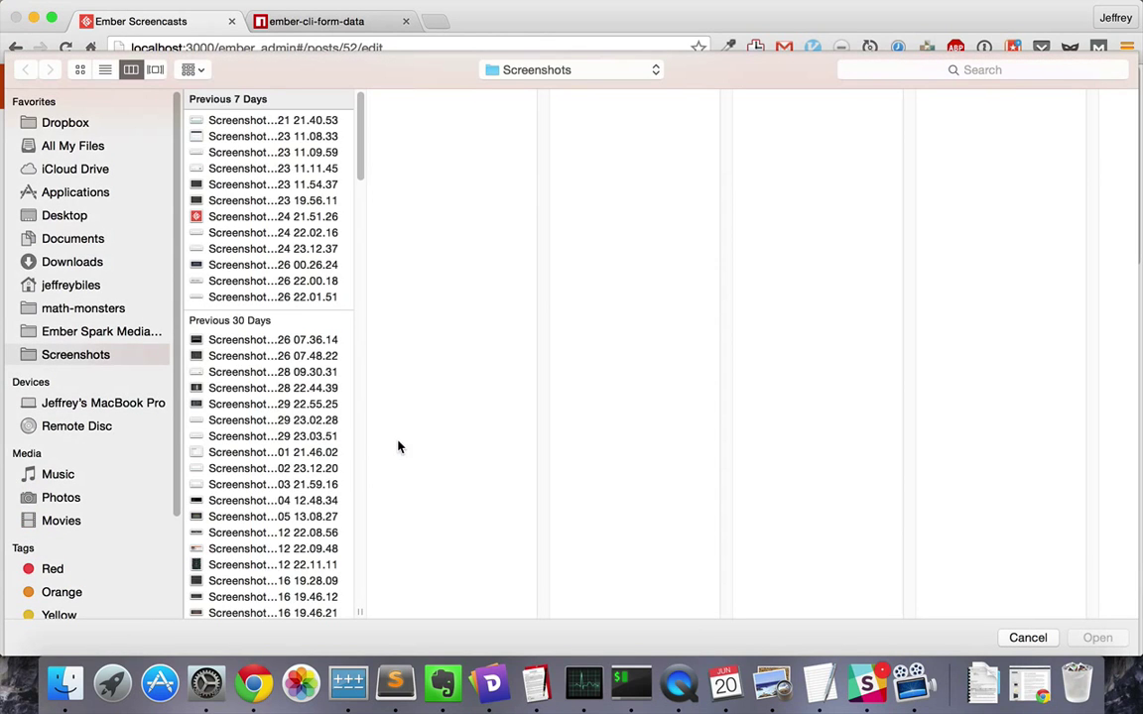
{"action": "left_click", "coordinate": [273, 217]}
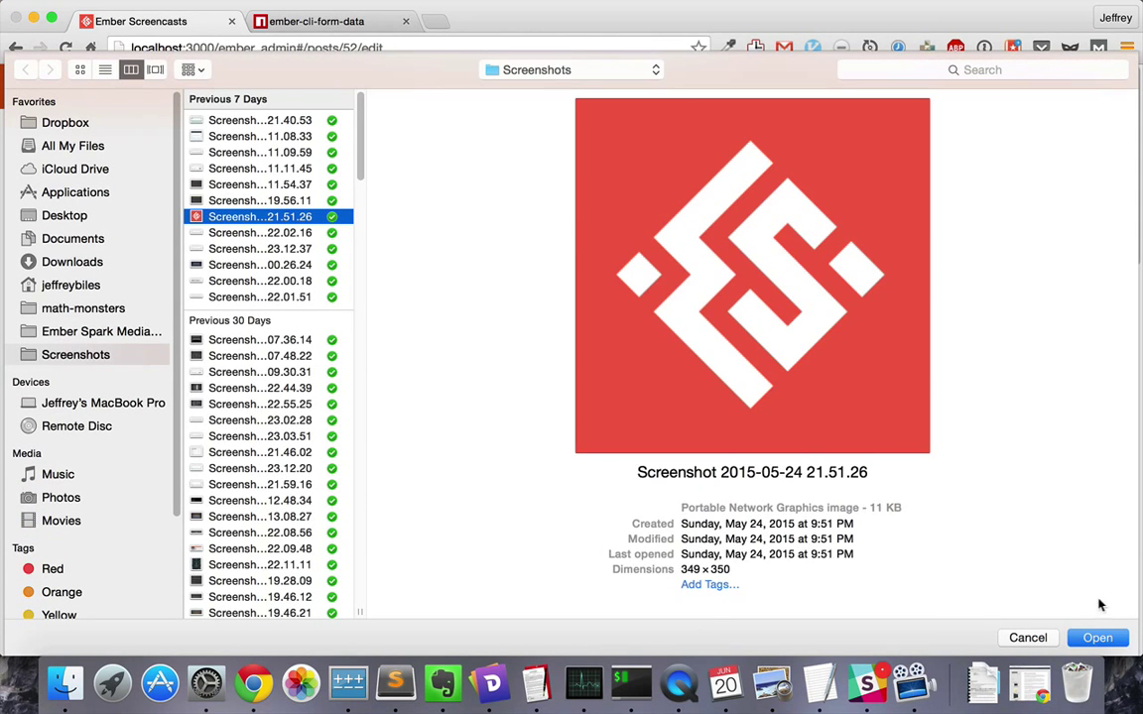
{"action": "left_click", "coordinate": [1098, 639]}
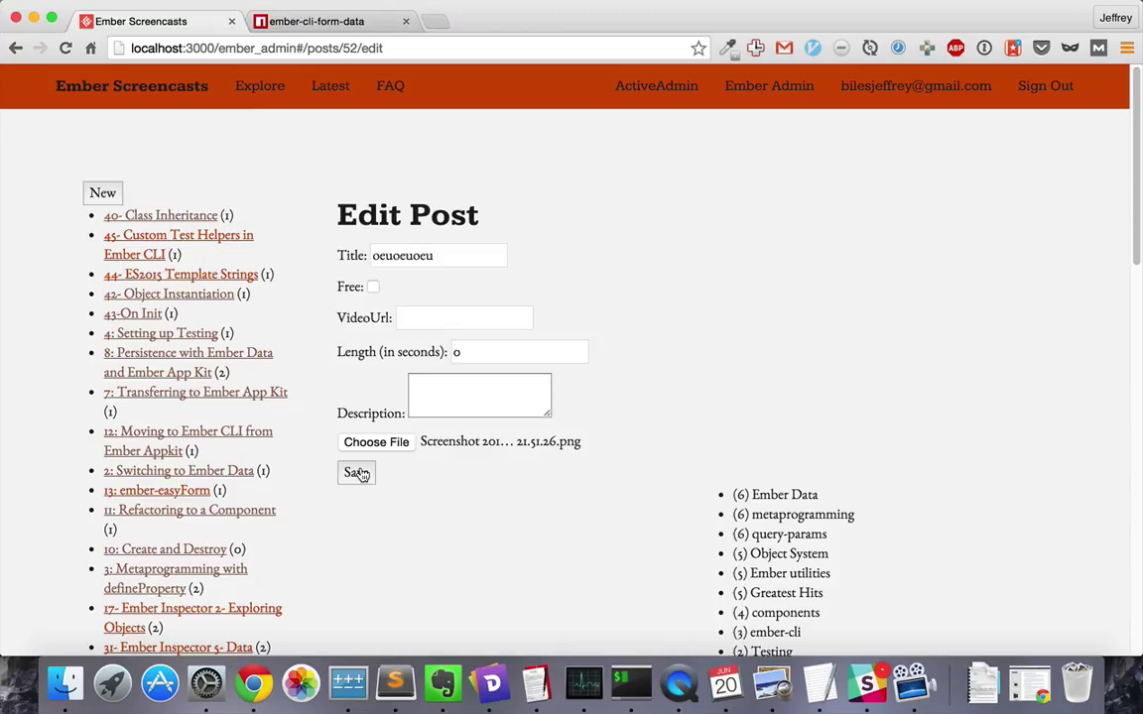
{"action": "left_click", "coordinate": [355, 472]}
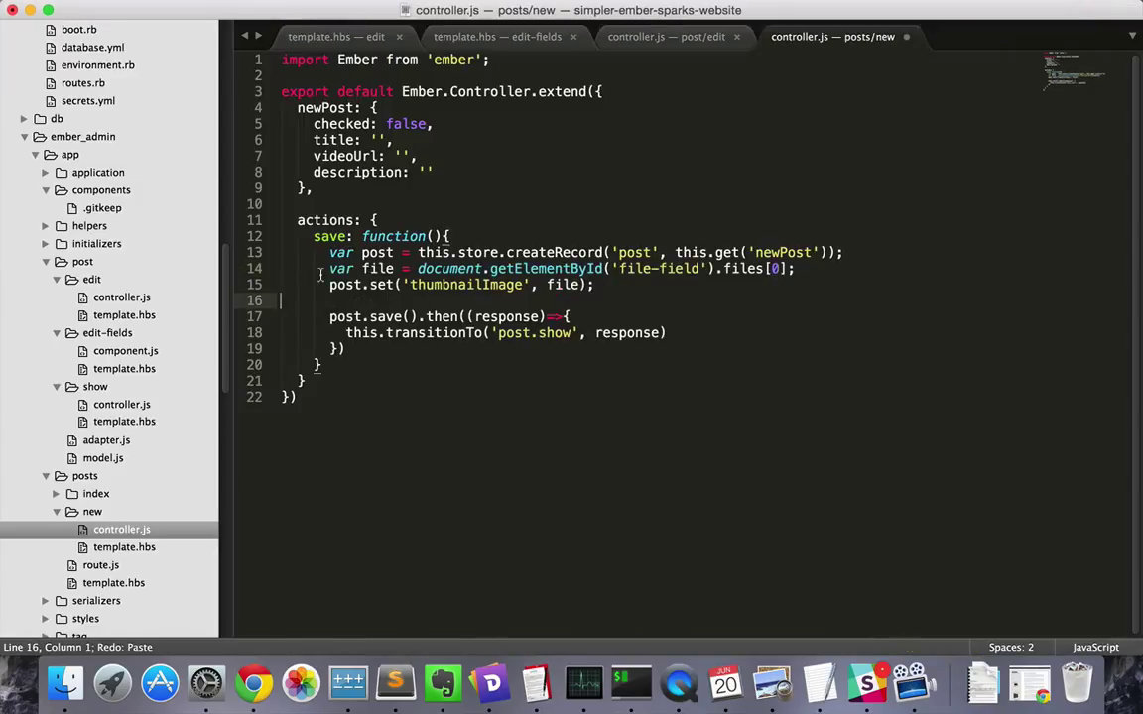
Save the new-post controller after setting thumbnailImage from the file field
{"action": "key", "text": "cmd+s"}
{"action": "type", "text": "carr"}
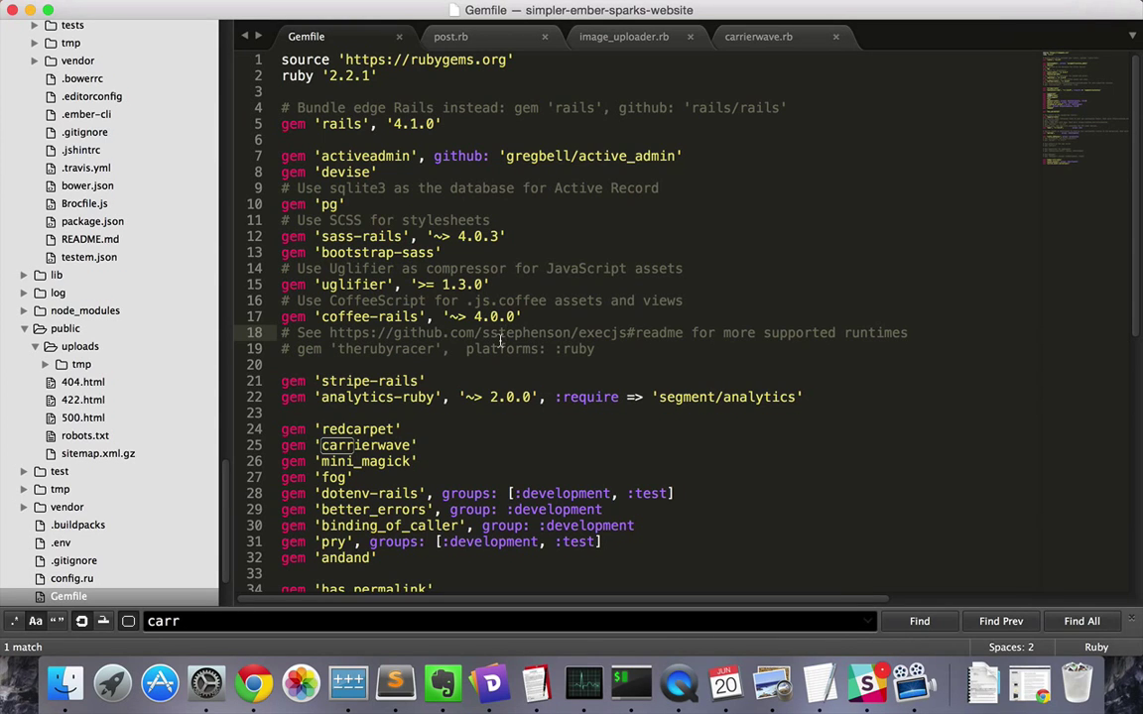
Add gem 'carrierwave-aws' to the Gemfile and save it
{"action": "left_click", "coordinate": [450, 36]}
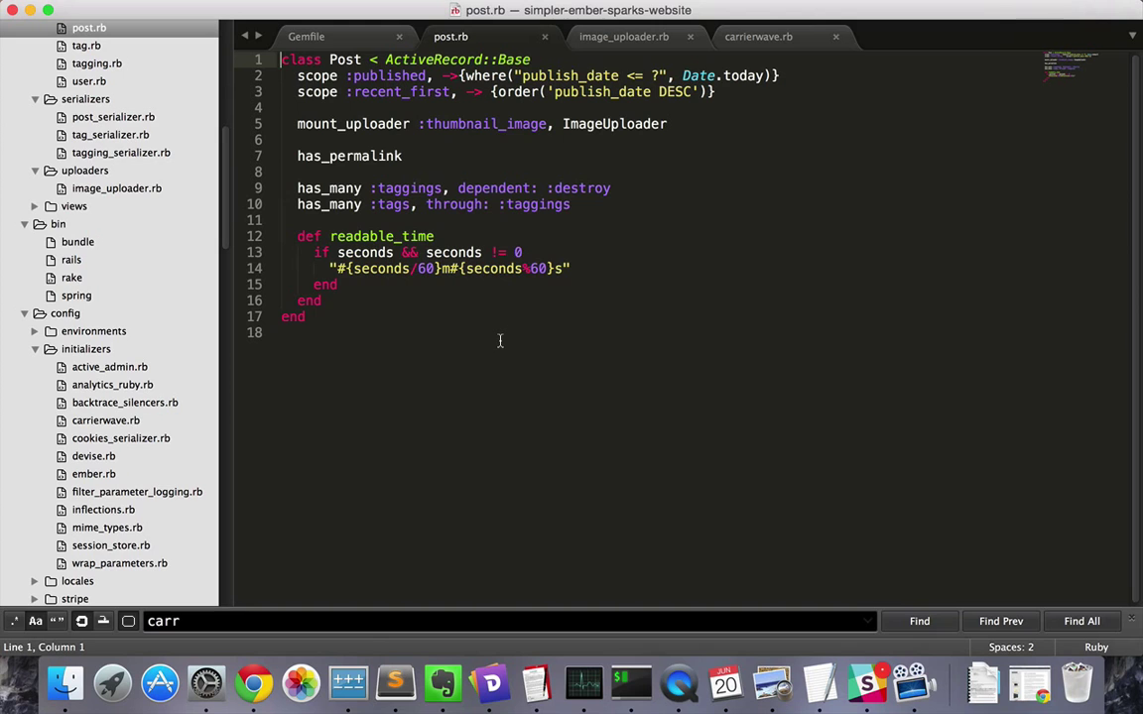
{"action": "left_click", "coordinate": [623, 36]}
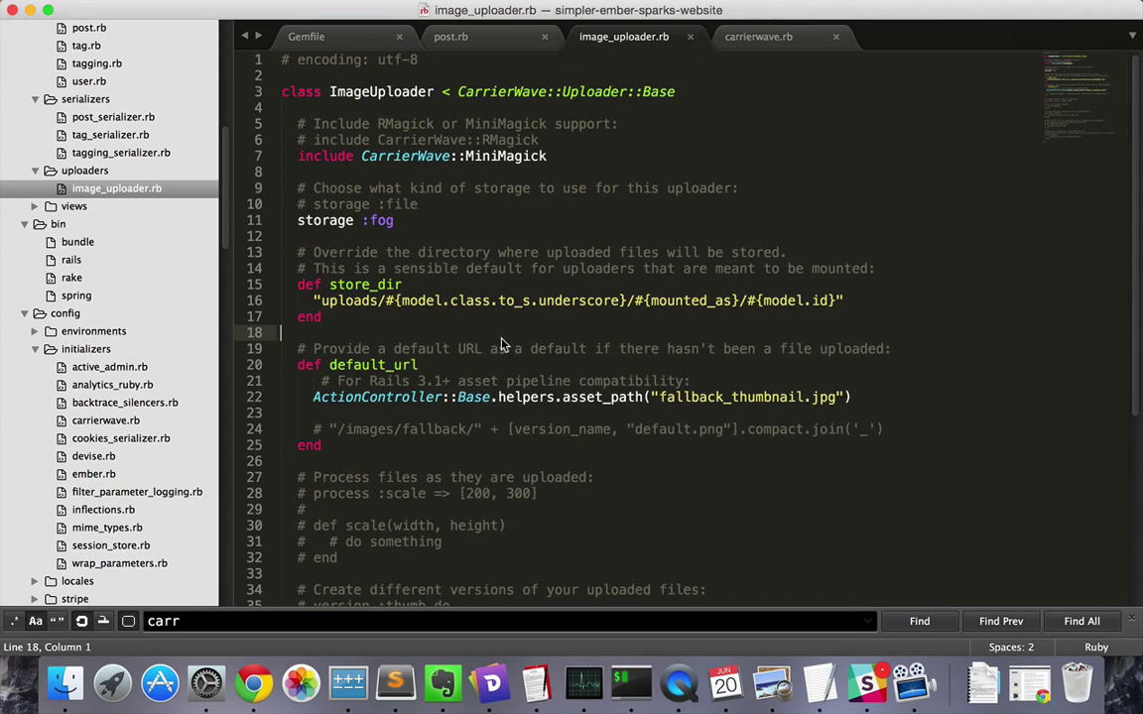
{"action": "mouse_move", "coordinate": [500, 343]}
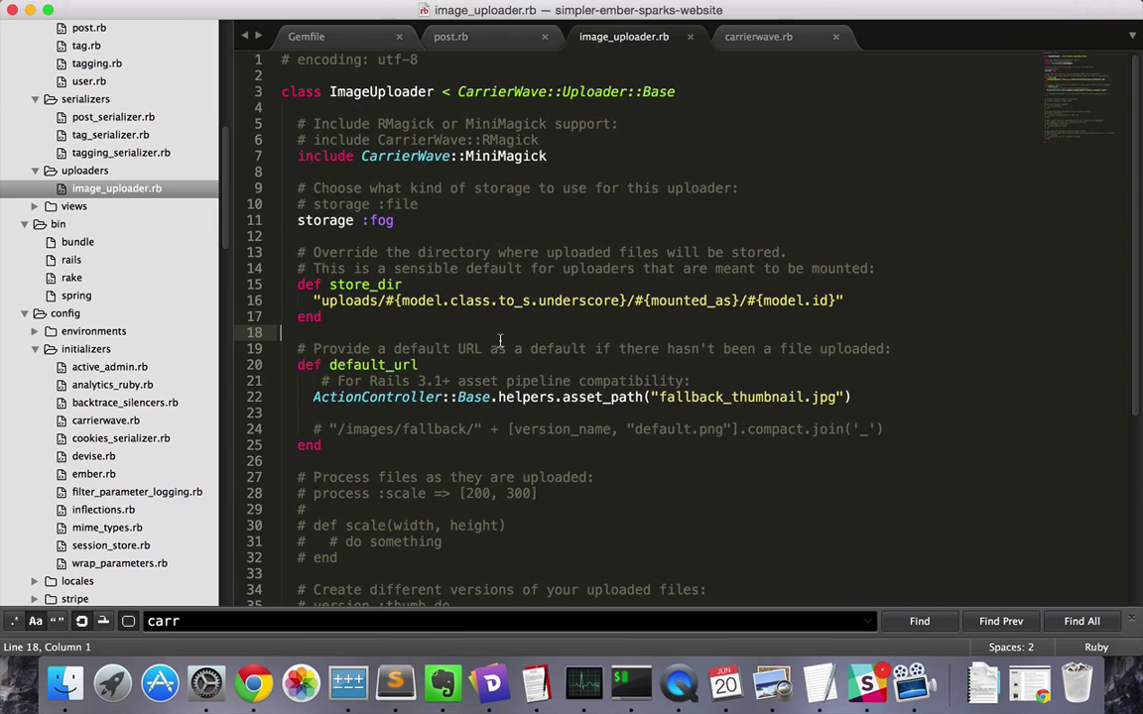
{"action": "left_click", "coordinate": [306, 36]}
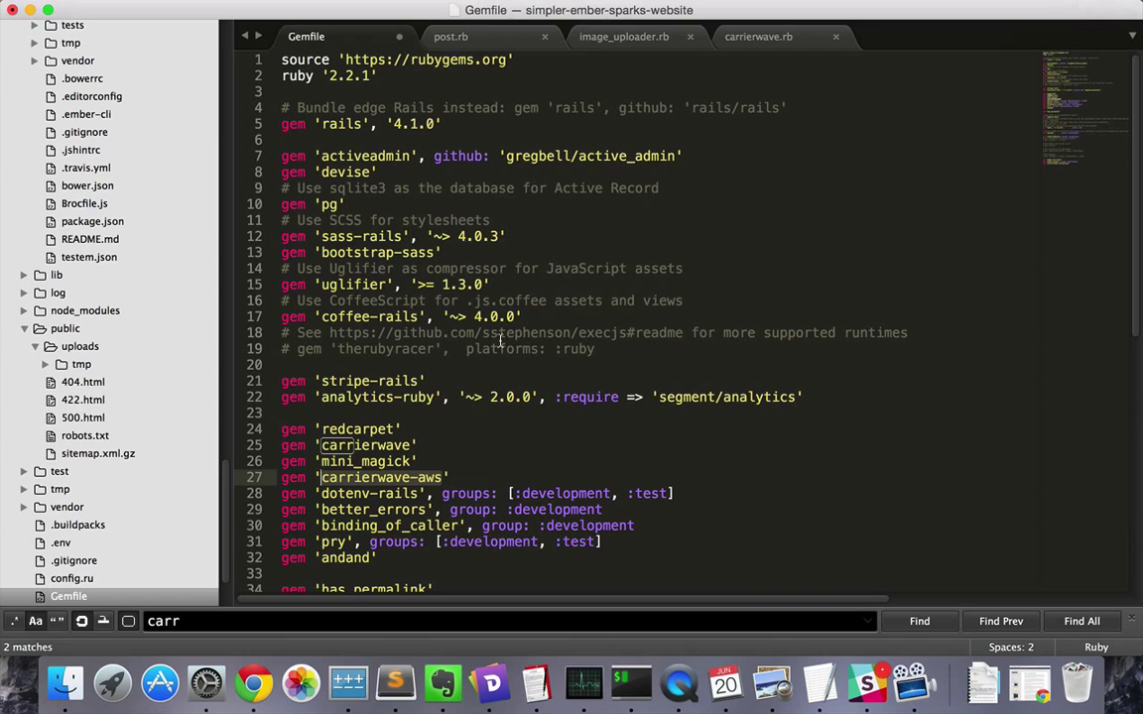
{"action": "key", "text": "cmd+s"}
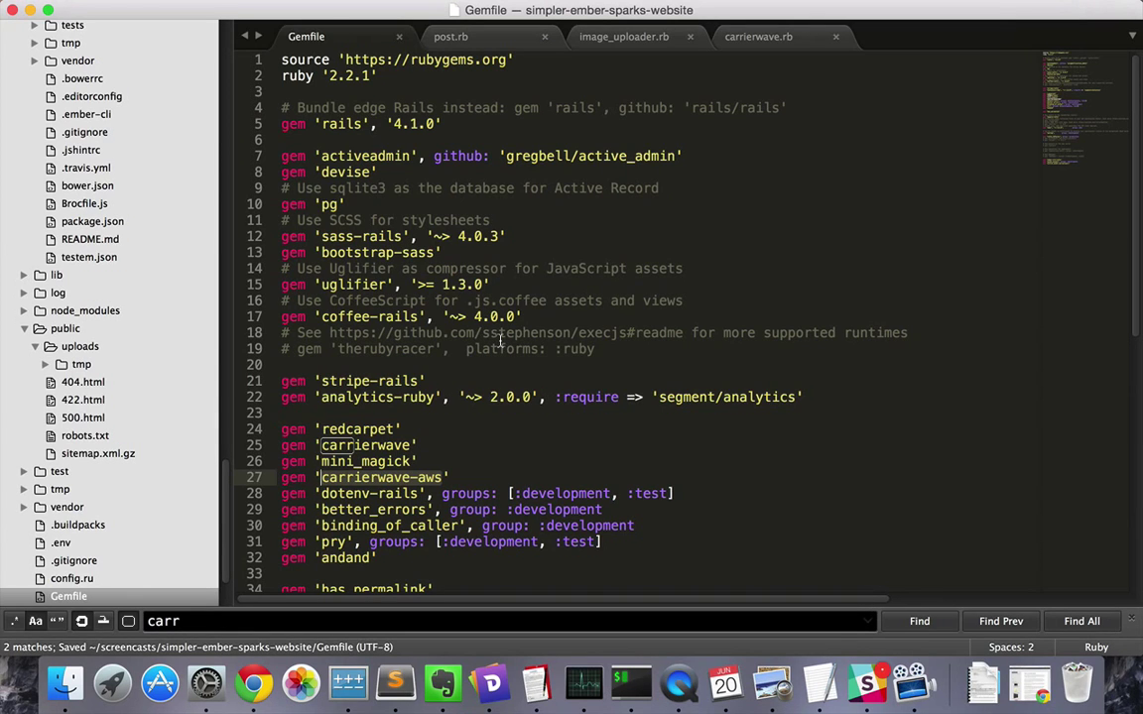
Change image_uploader.rb storage from :fog to :aws and save, with the carrierwave-aws docs up
{"action": "left_click", "coordinate": [449, 35]}
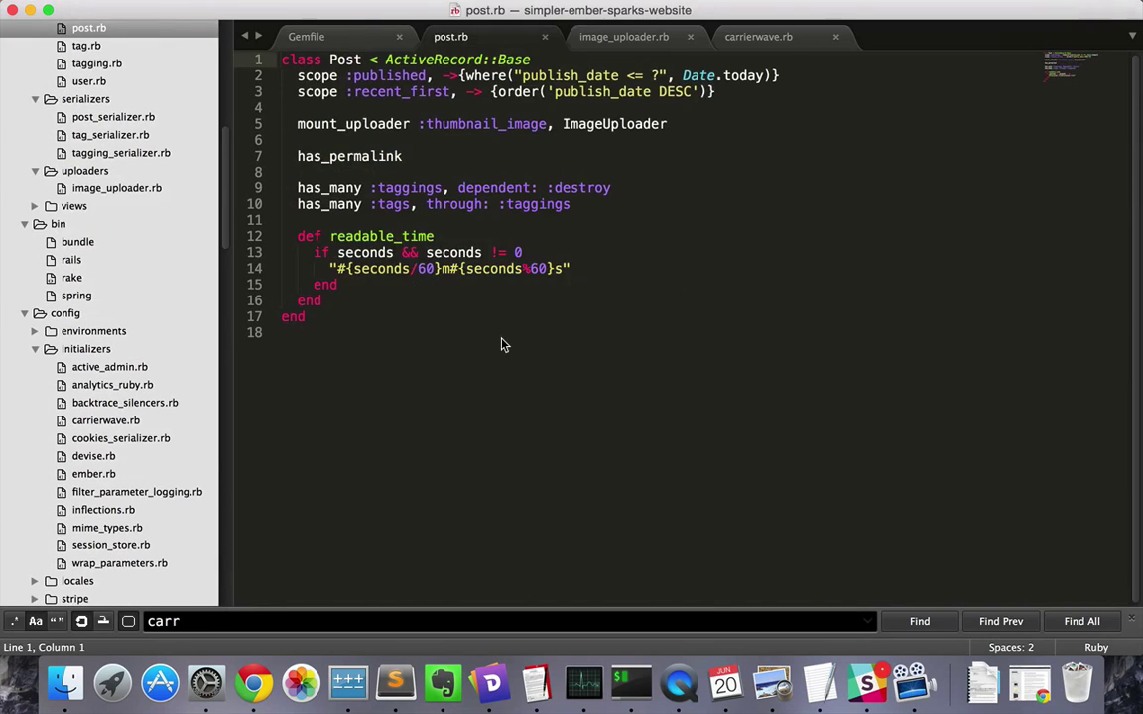
{"action": "left_click", "coordinate": [624, 36]}
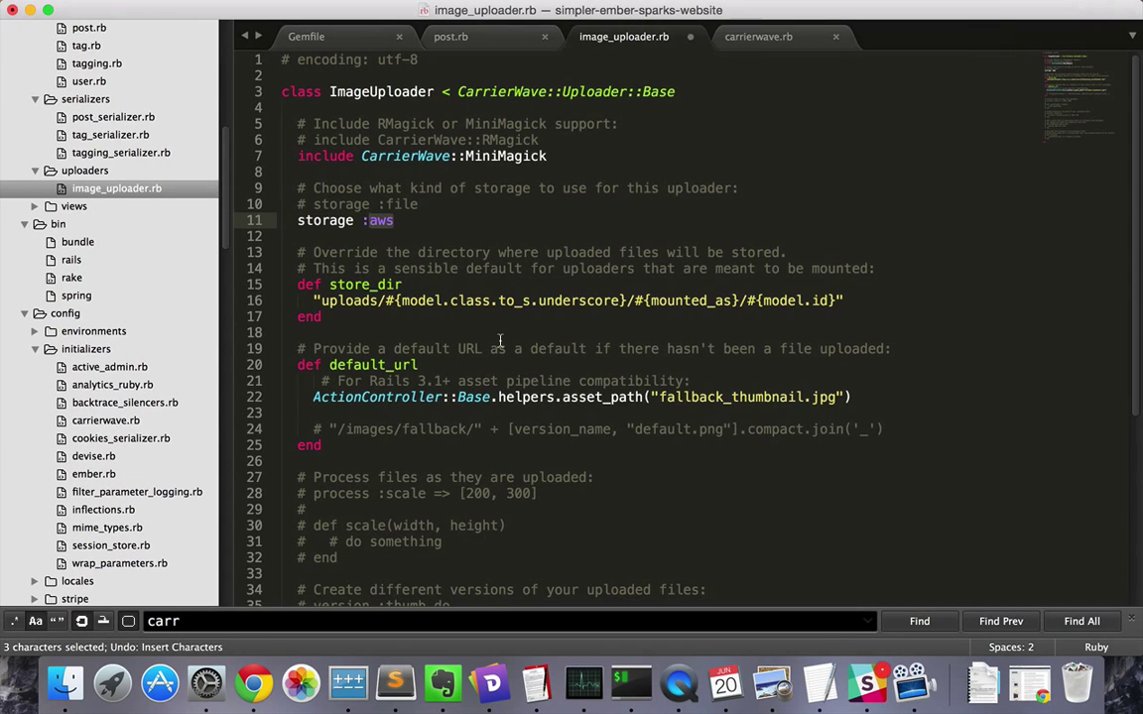
{"action": "key", "text": "cmd+s"}
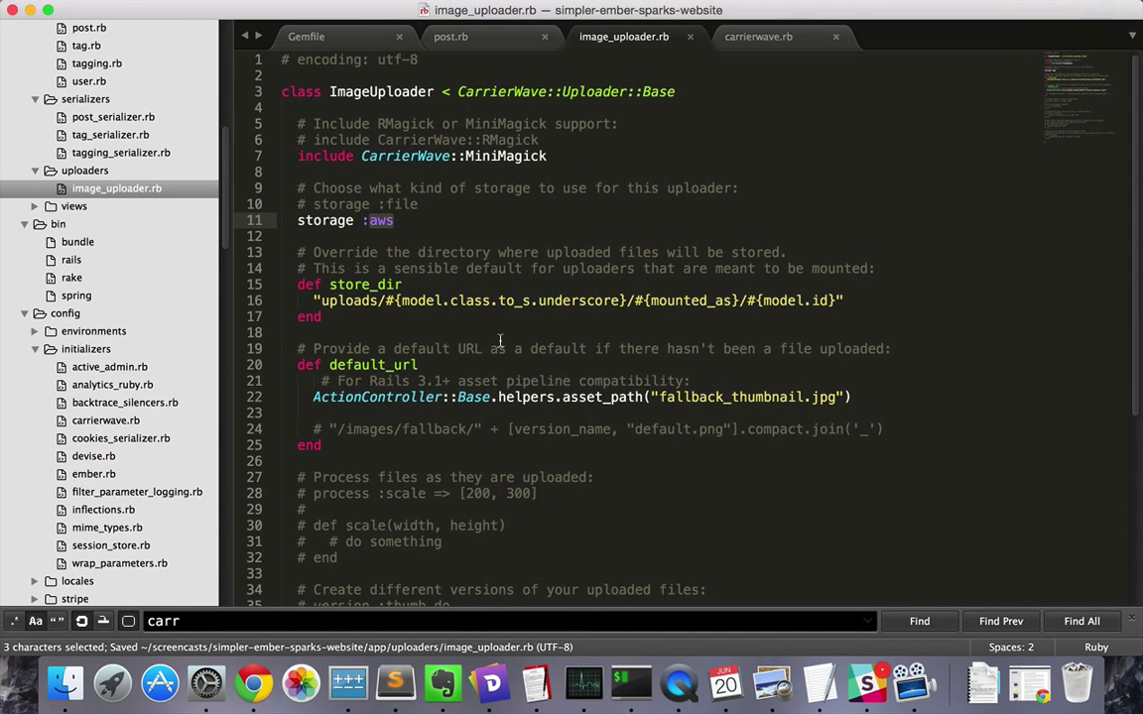
{"action": "left_click", "coordinate": [758, 36]}
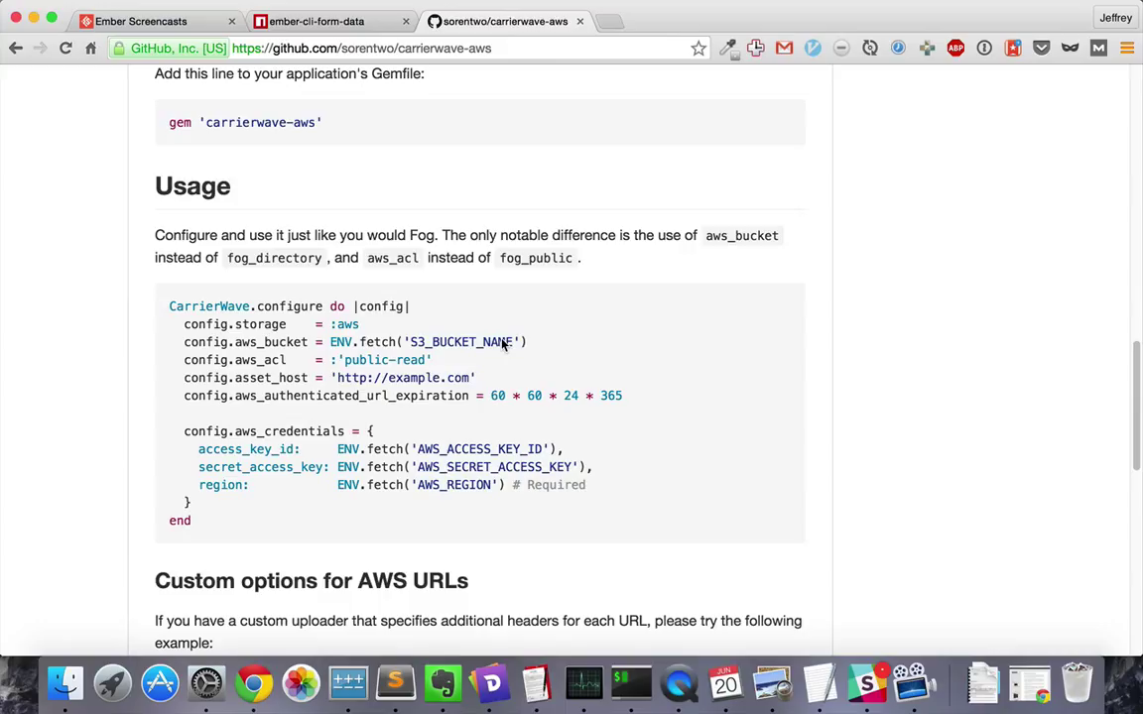
{"action": "left_click", "coordinate": [679, 20]}
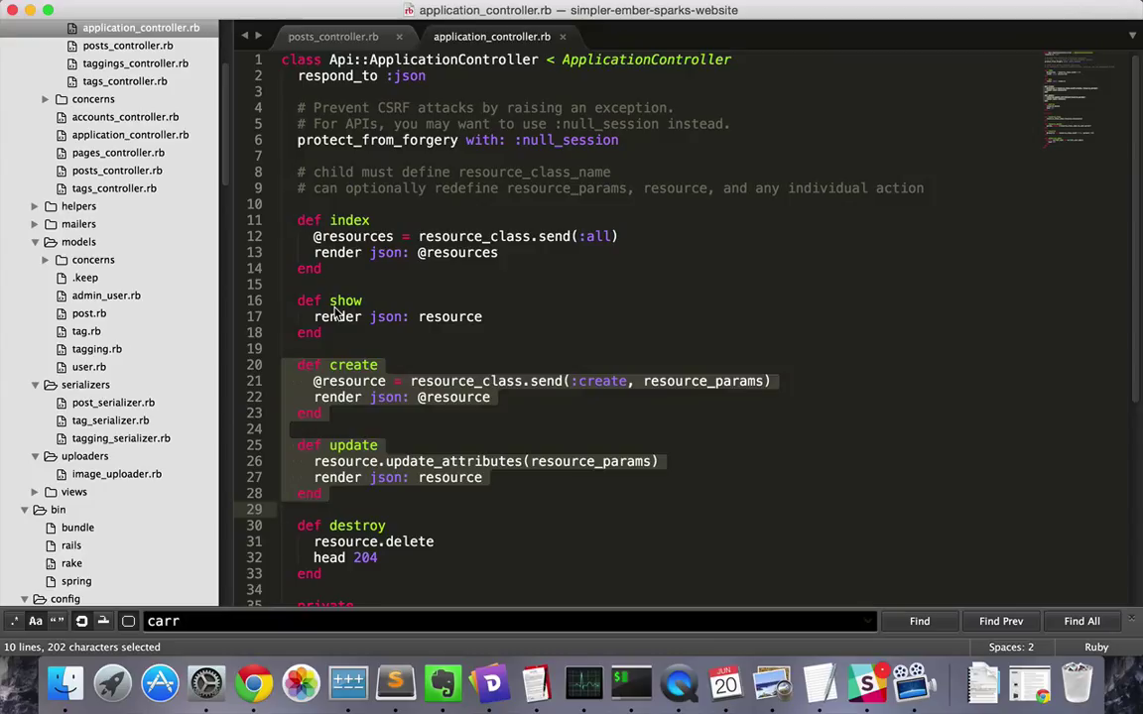
Bring up posts_controller.rb with its admin before_filter, create and update actions
{"action": "left_click", "coordinate": [333, 36]}
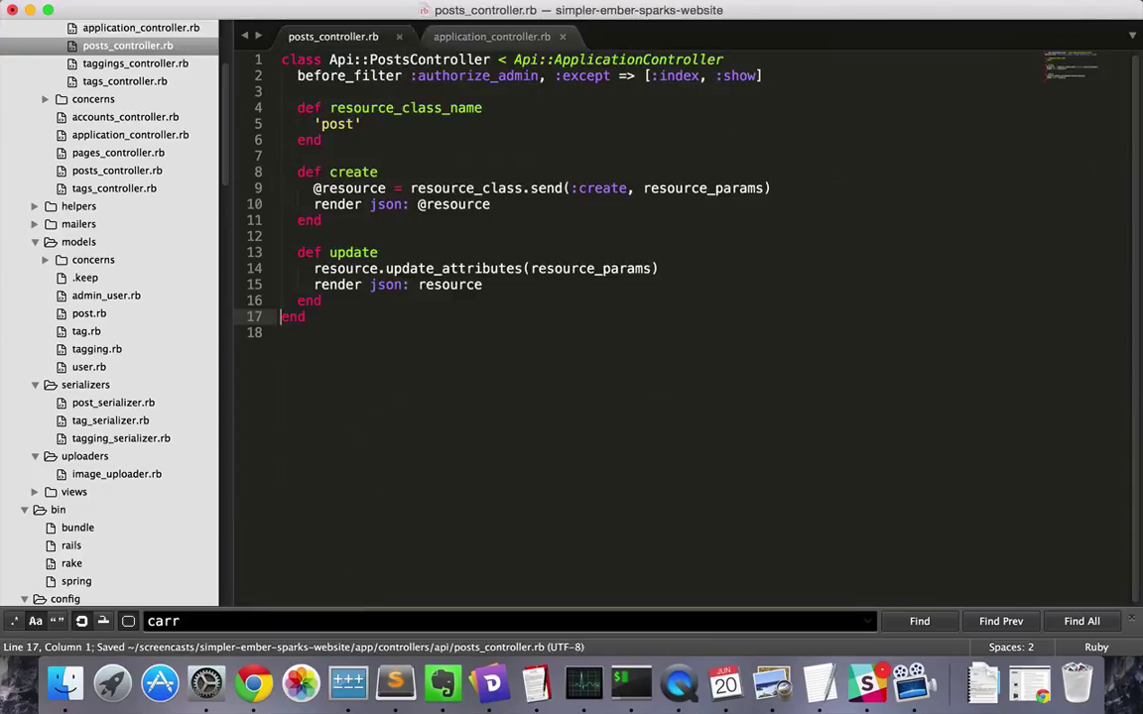
{"action": "left_click", "coordinate": [321, 220]}
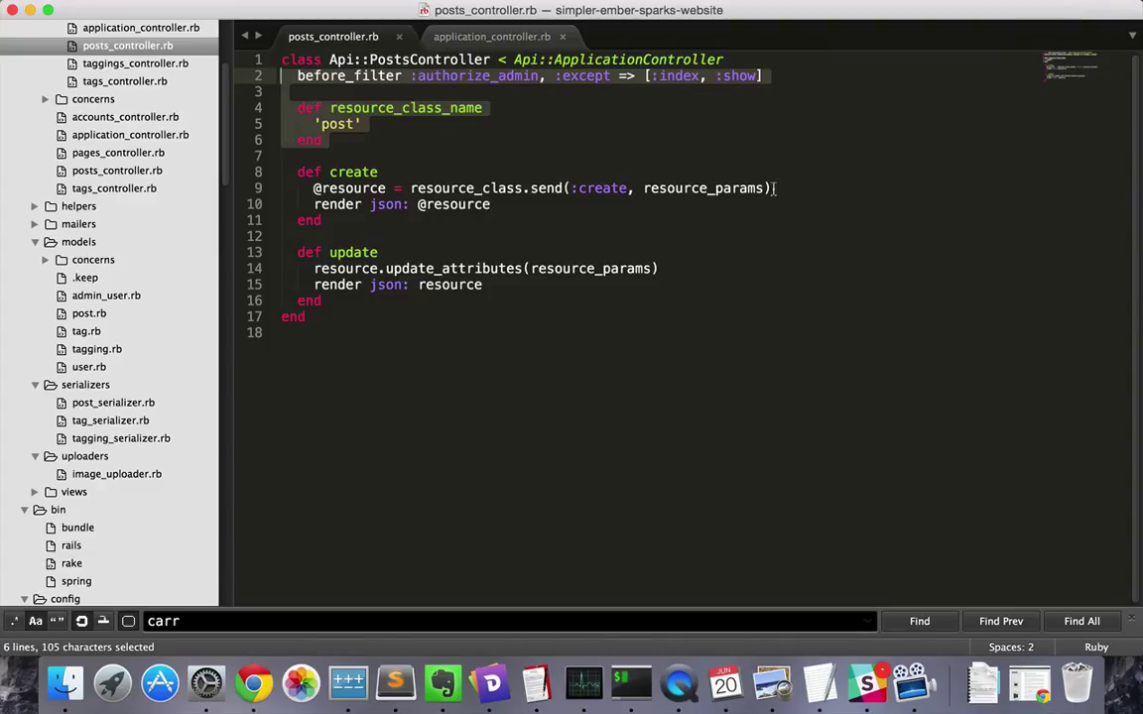
{"action": "mouse_move", "coordinate": [782, 167]}
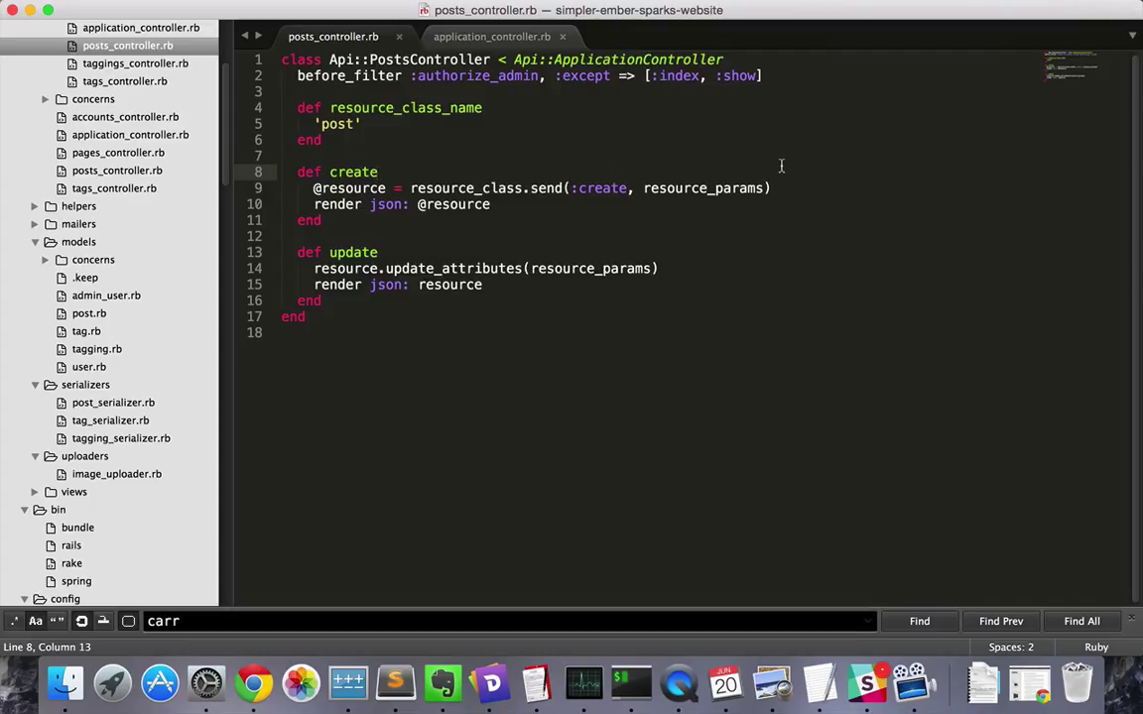
Call save_image from the create and update actions
{"action": "key", "text": "Return"}
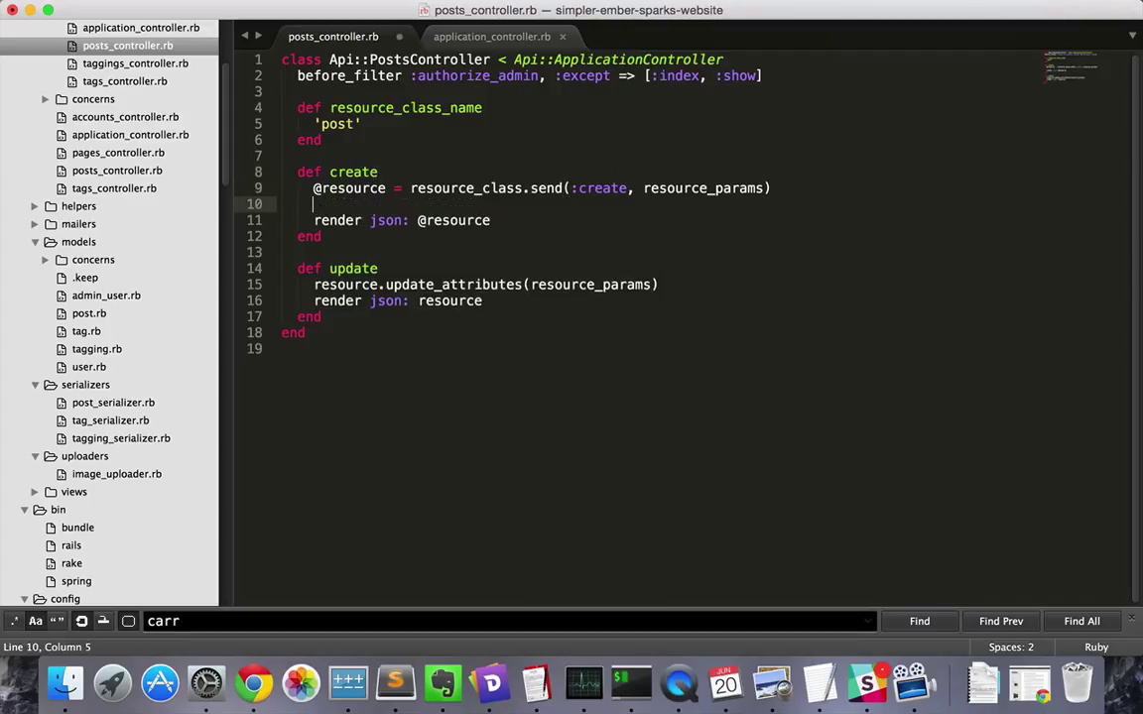
{"action": "type", "text": "saver_"}
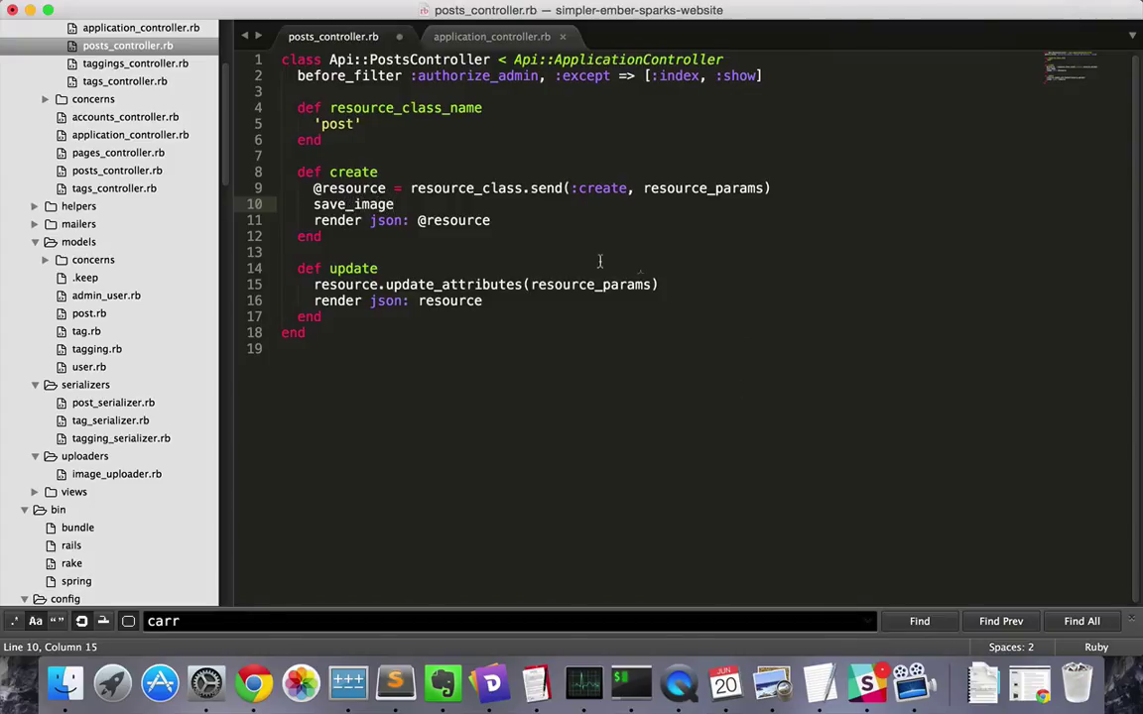
{"action": "type", "text": "save_image"}
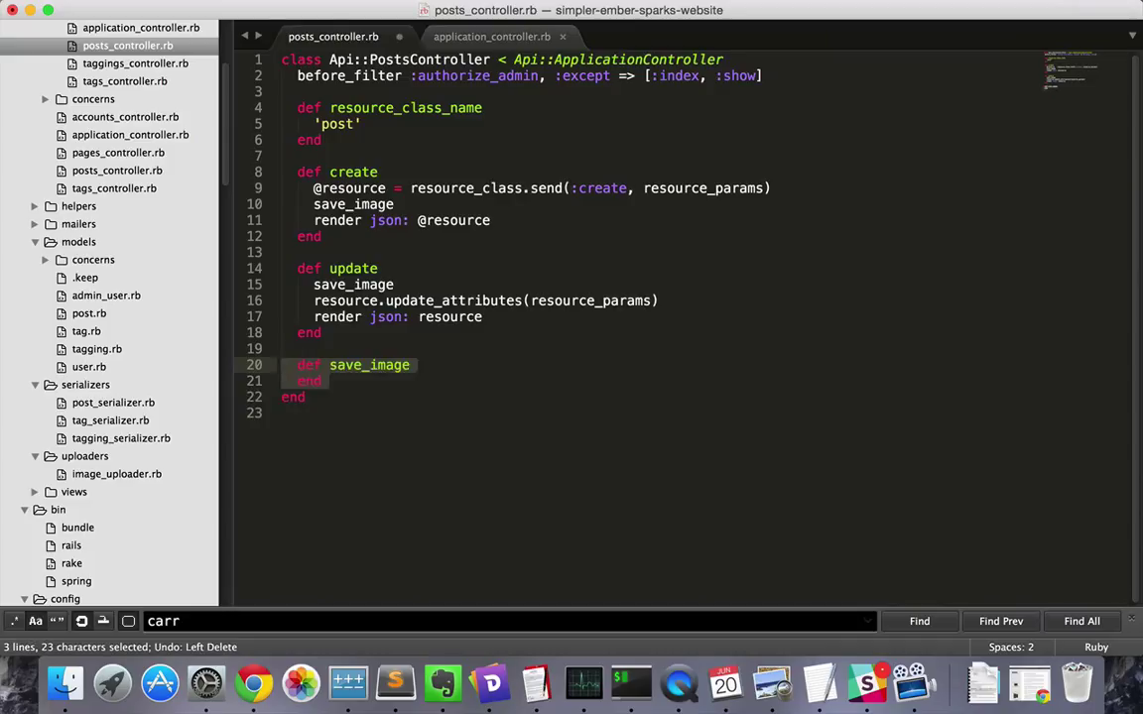
Define save_image: ImageUploader.new(resource, :post), store! the thumbnail param, assign thumbnail_image, resource.save!
{"action": "type", "text": "uploader = ImageUploader.new(resource, :post)"}
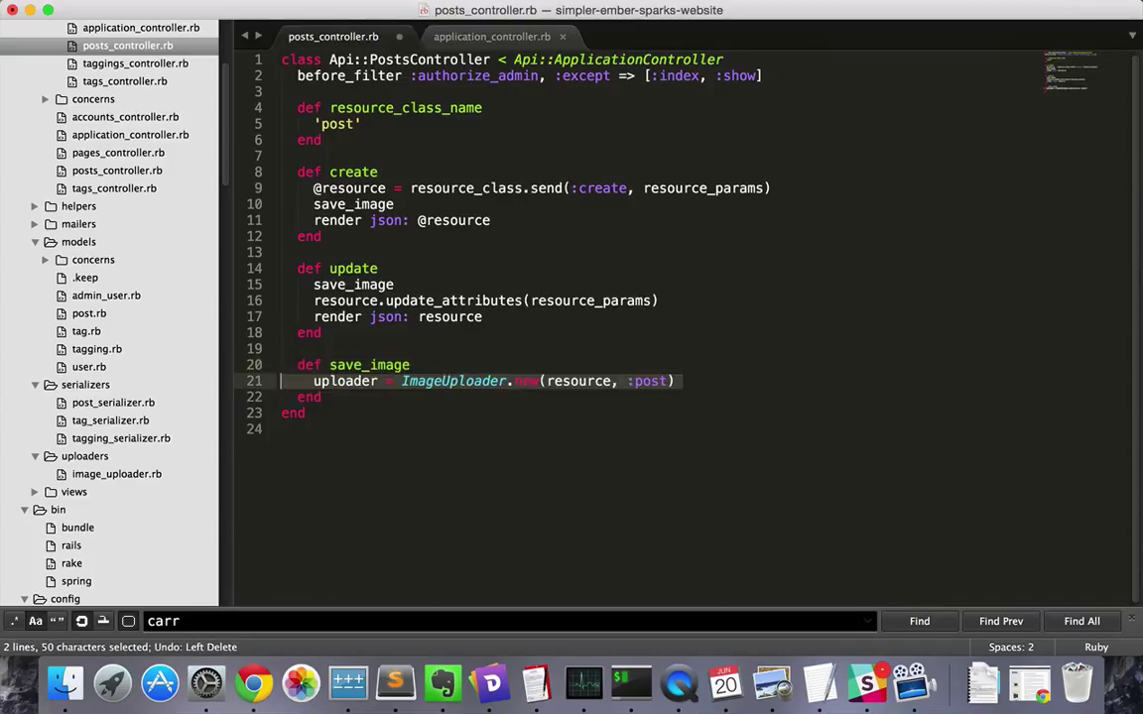
{"action": "type", "text": "uploader.store!(params['post']['thumbnail_image'])"}
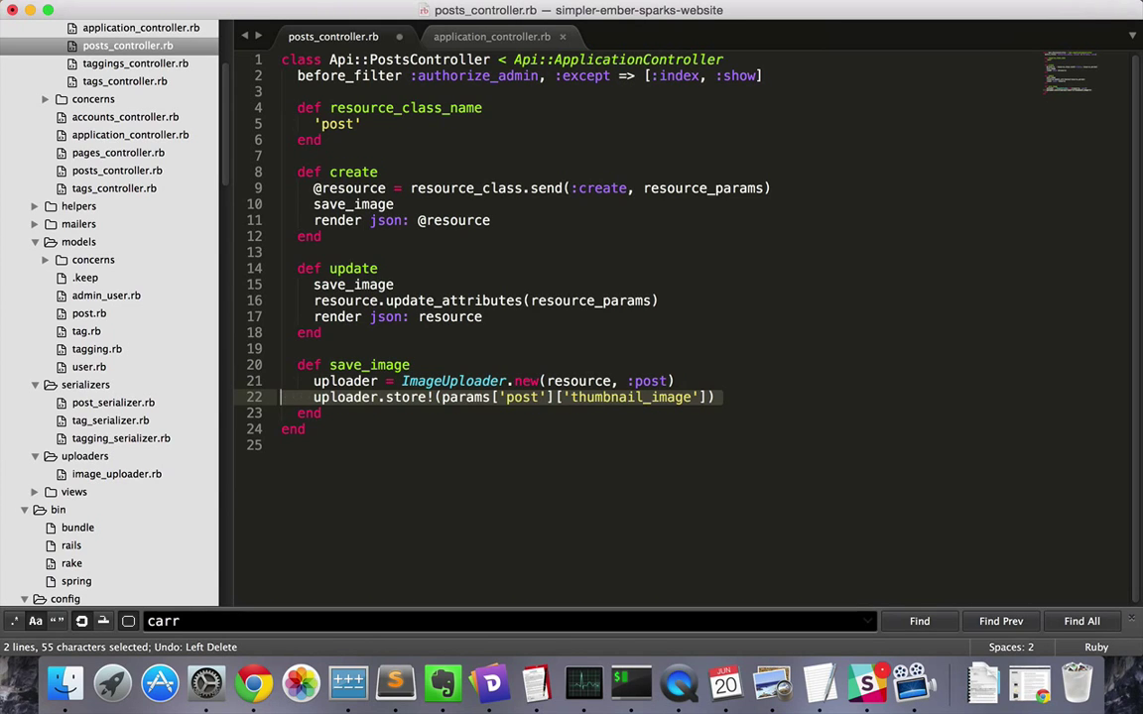
{"action": "type", "text": "resource.thumbnail_image = uploader.file"}
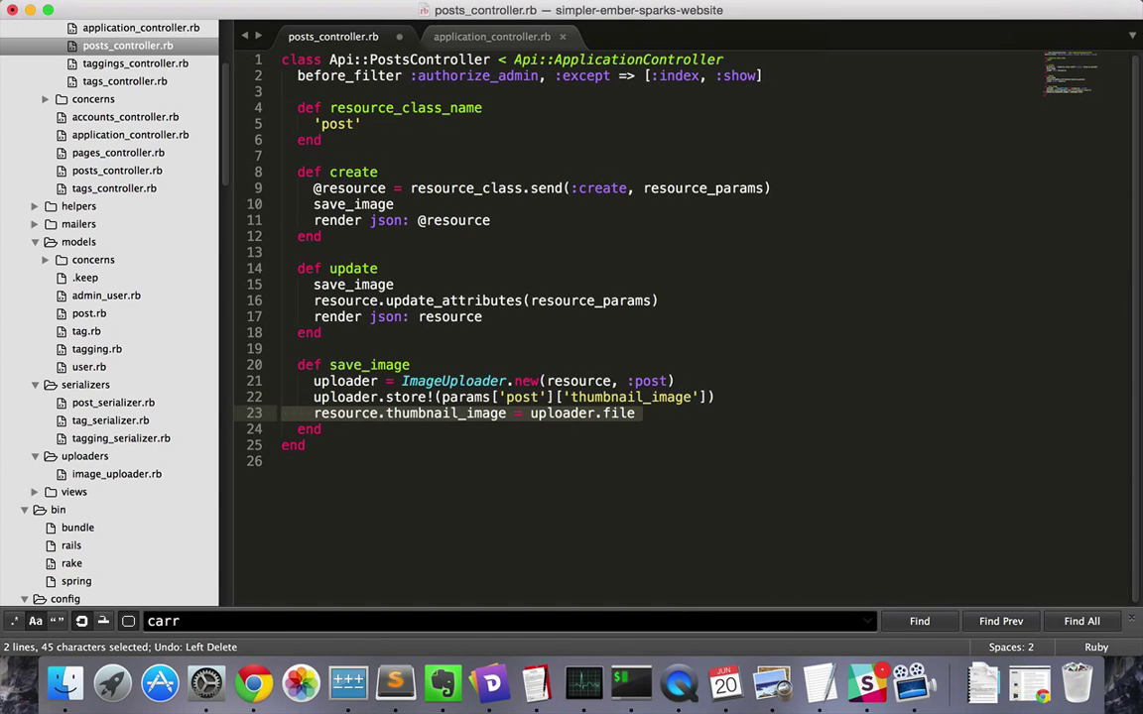
{"action": "type", "text": "resource.save!"}
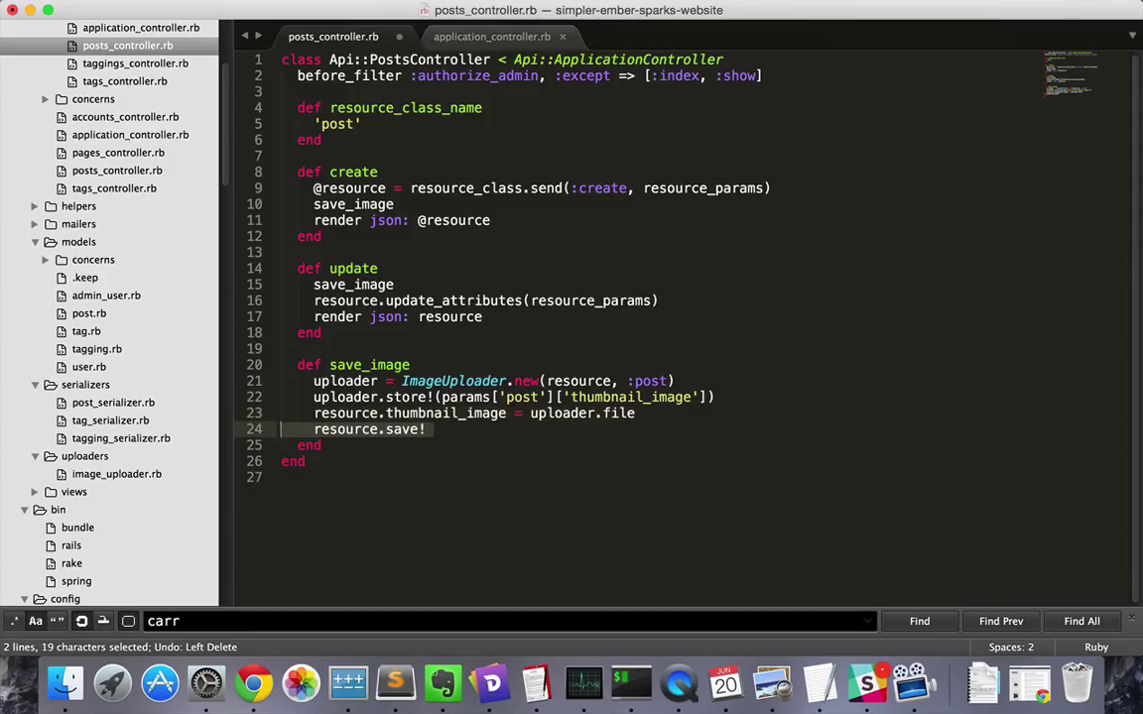